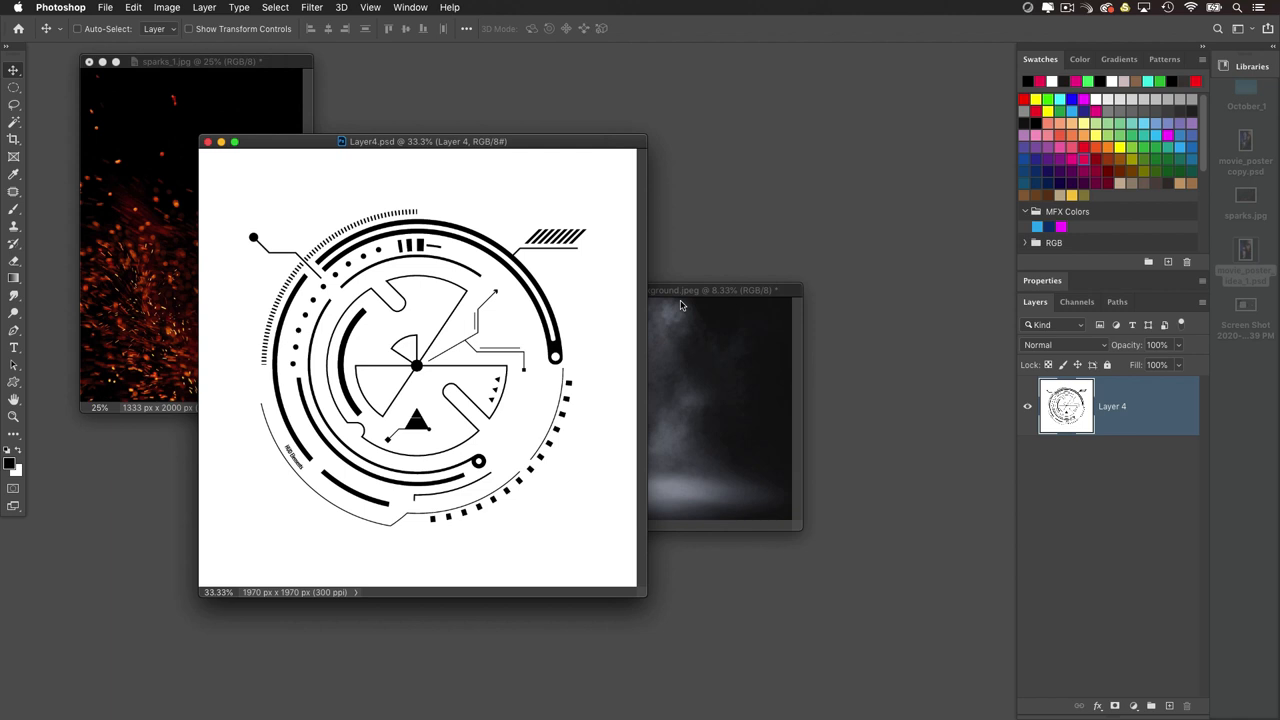
mouse_move(532, 150)
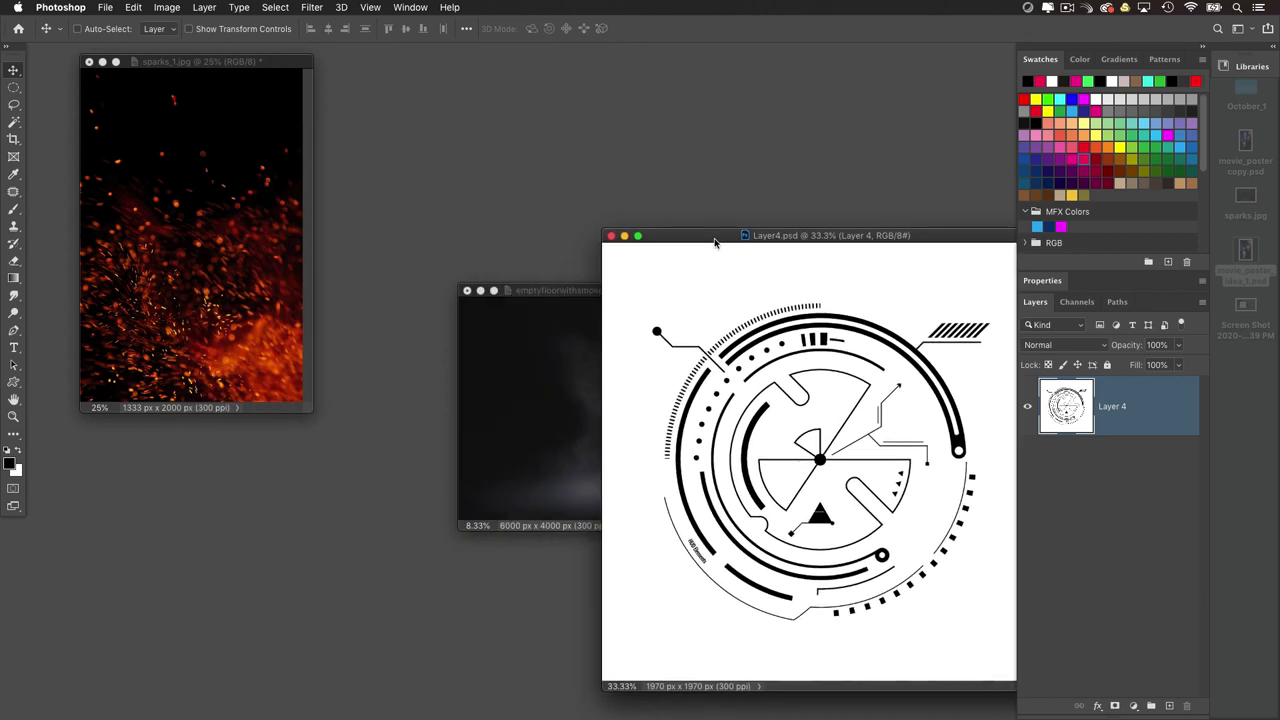
Step: Move the smoke image aside and bring the HUD graphic document toward the centre of the workspace
left_click(556, 290)
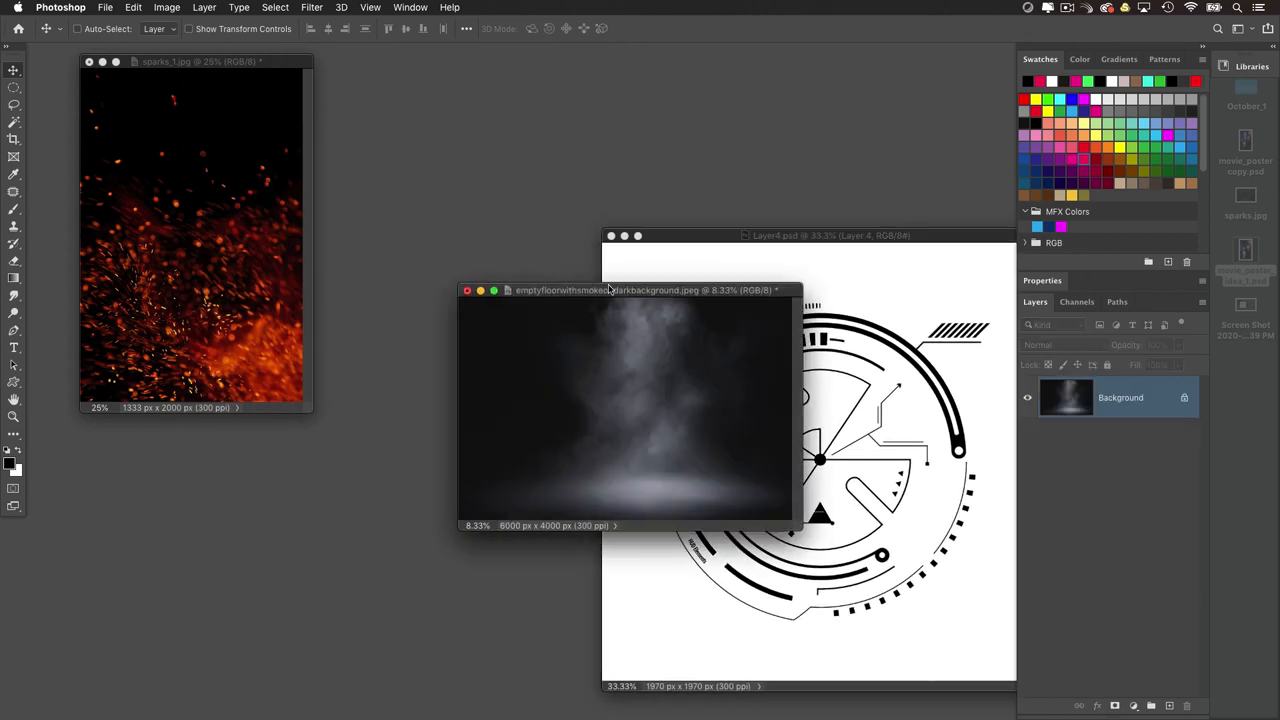
left_click_drag(630, 290, 496, 280)
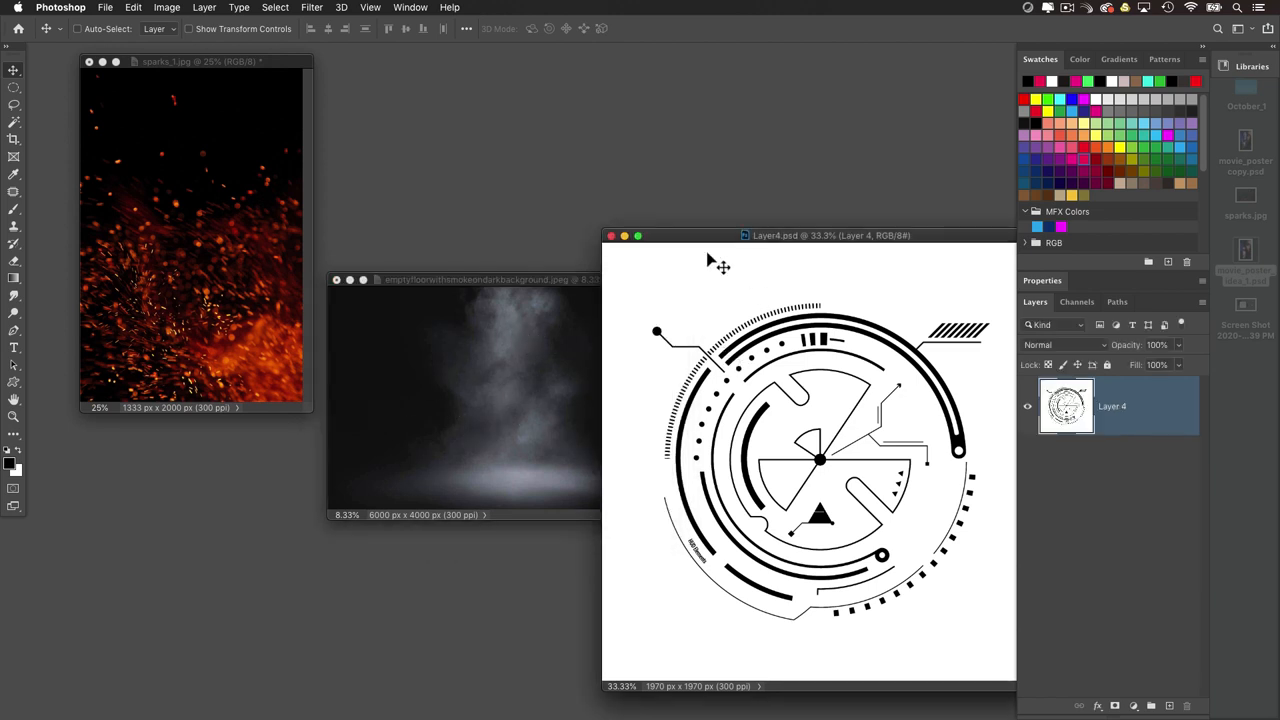
left_click_drag(830, 236, 708, 188)
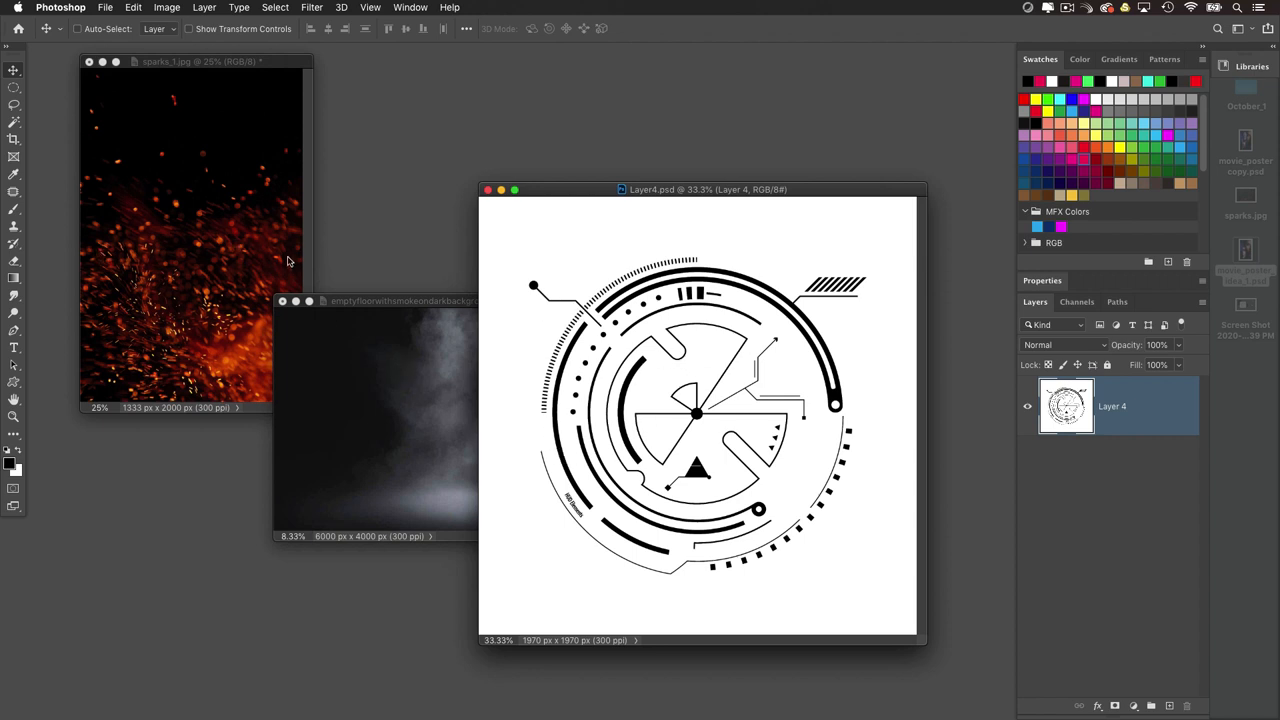
mouse_move(630, 328)
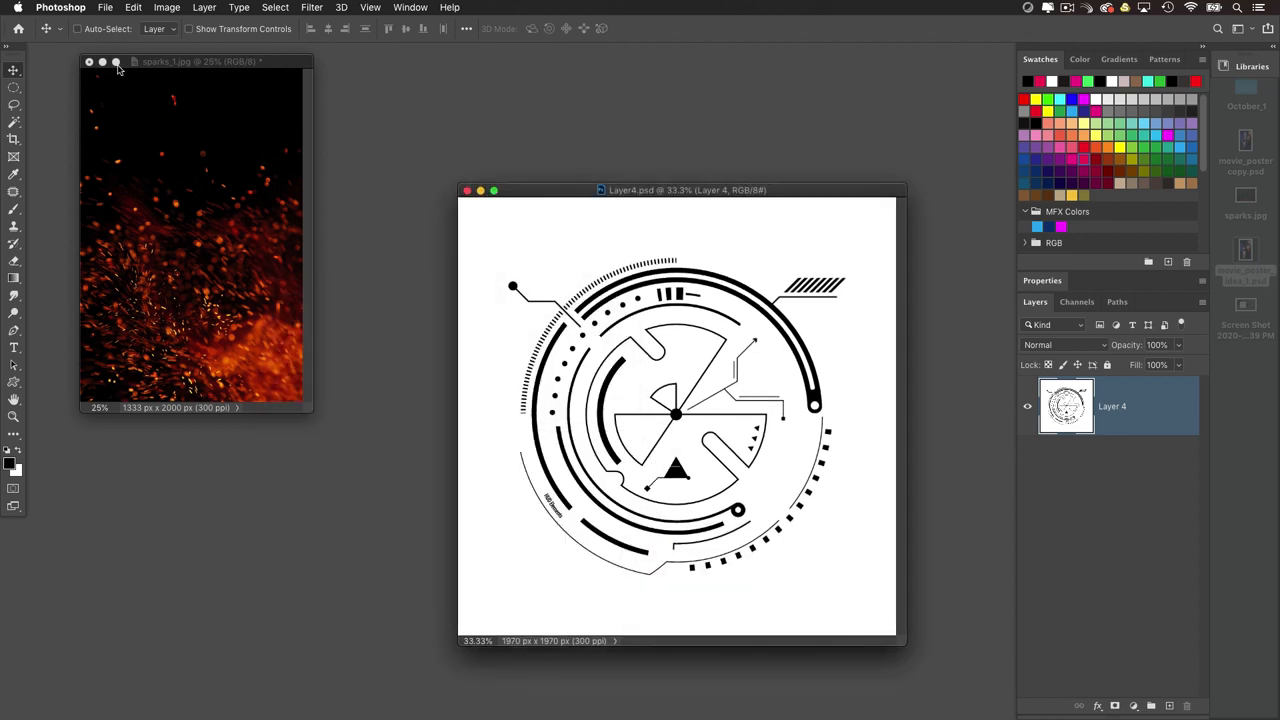
Step: Shift the HUD graphic left and display its RGB, Red, Green and Blue channels beside it
left_click_drag(688, 190, 456, 152)
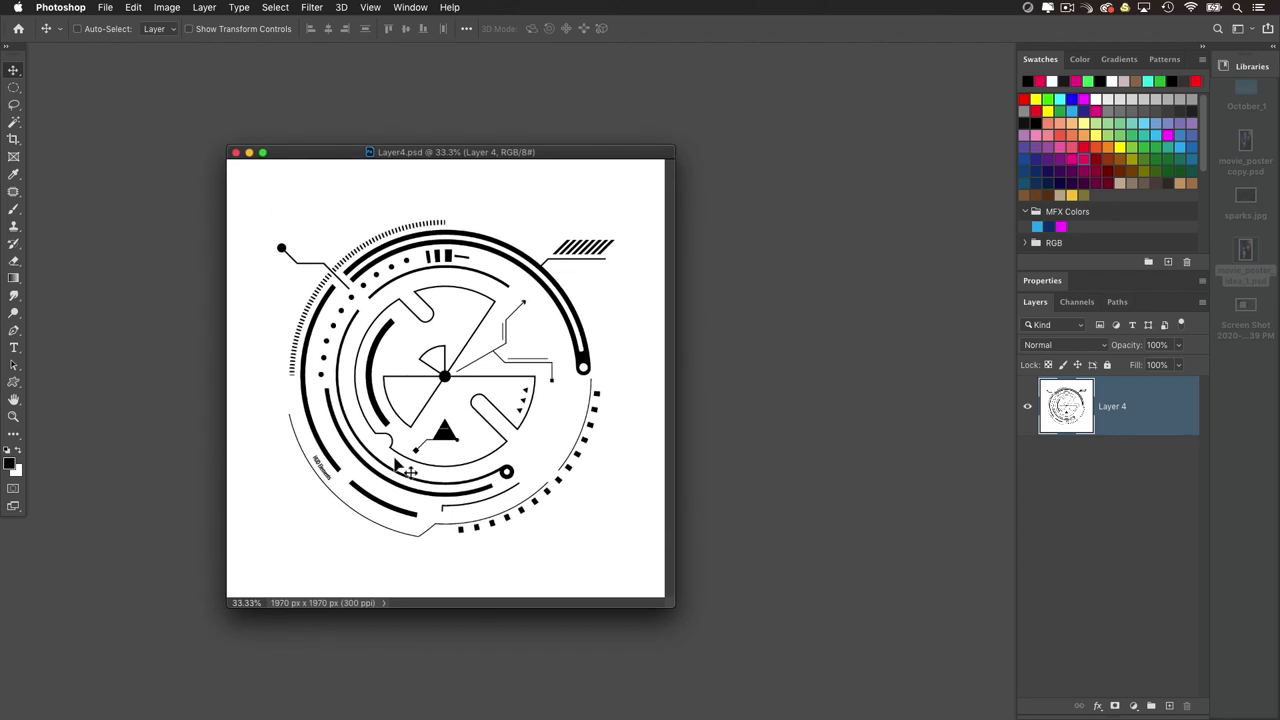
mouse_move(430, 460)
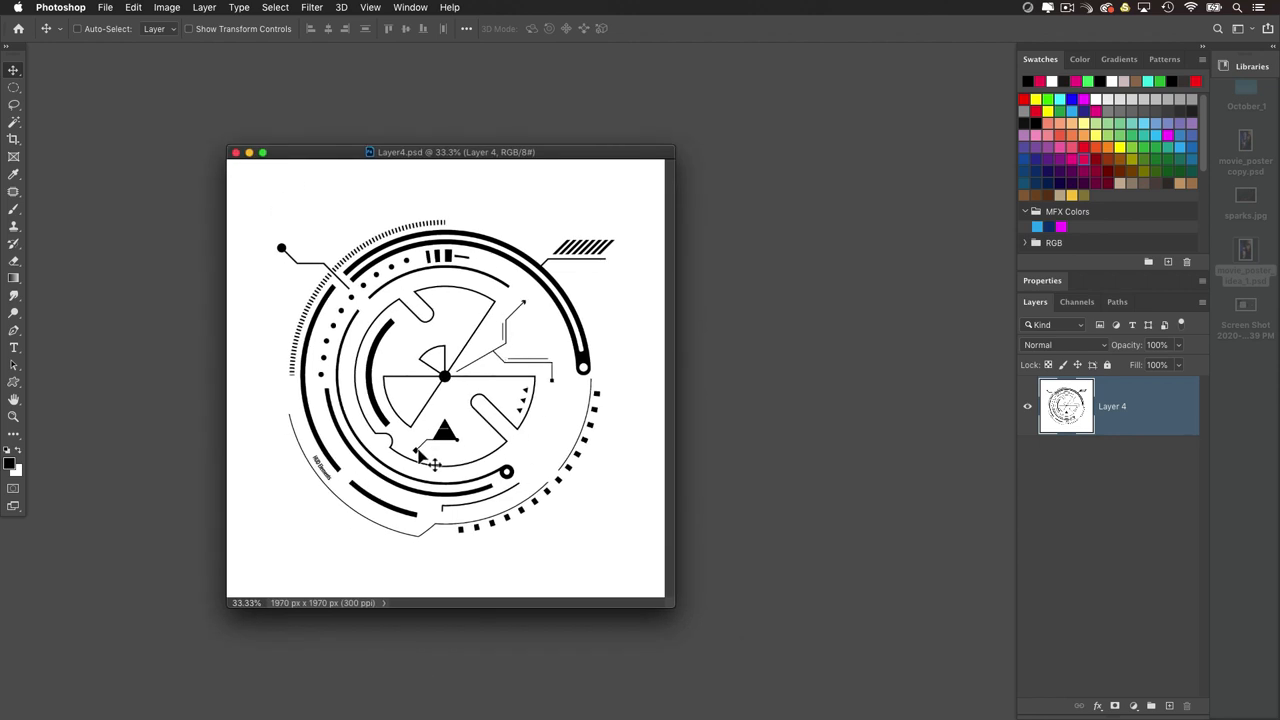
left_click(1076, 300)
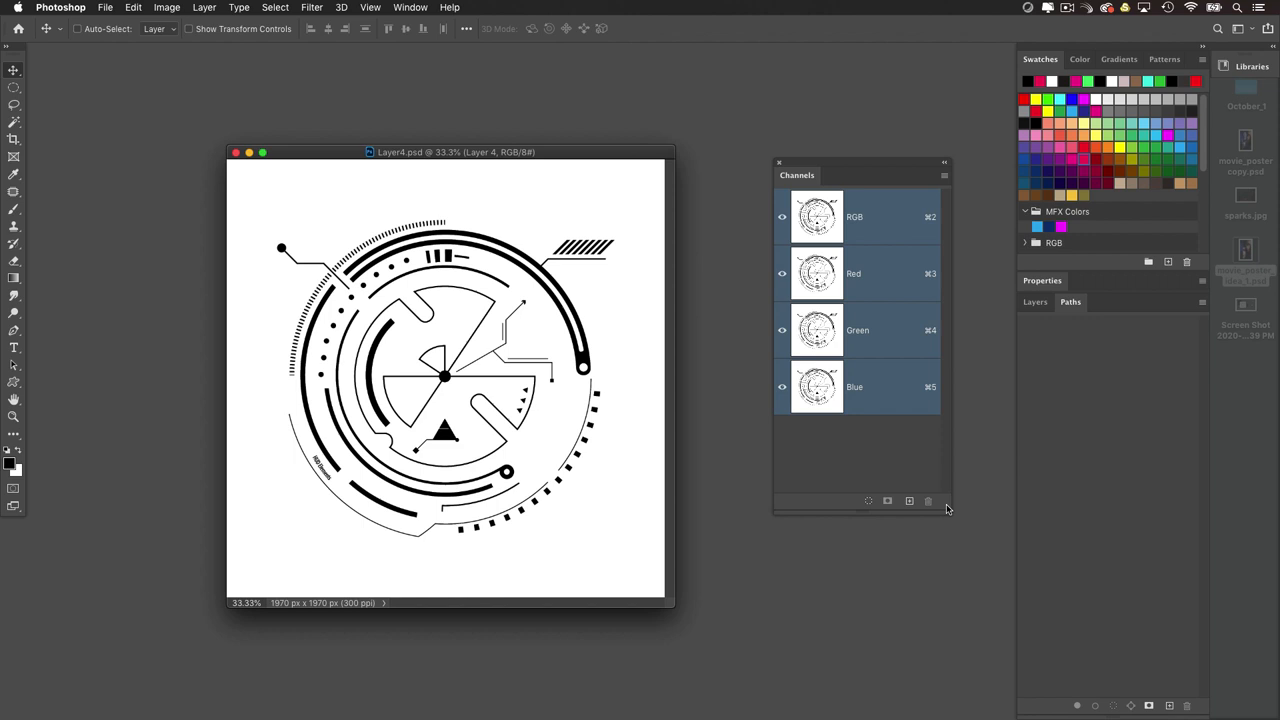
mouse_move(496, 364)
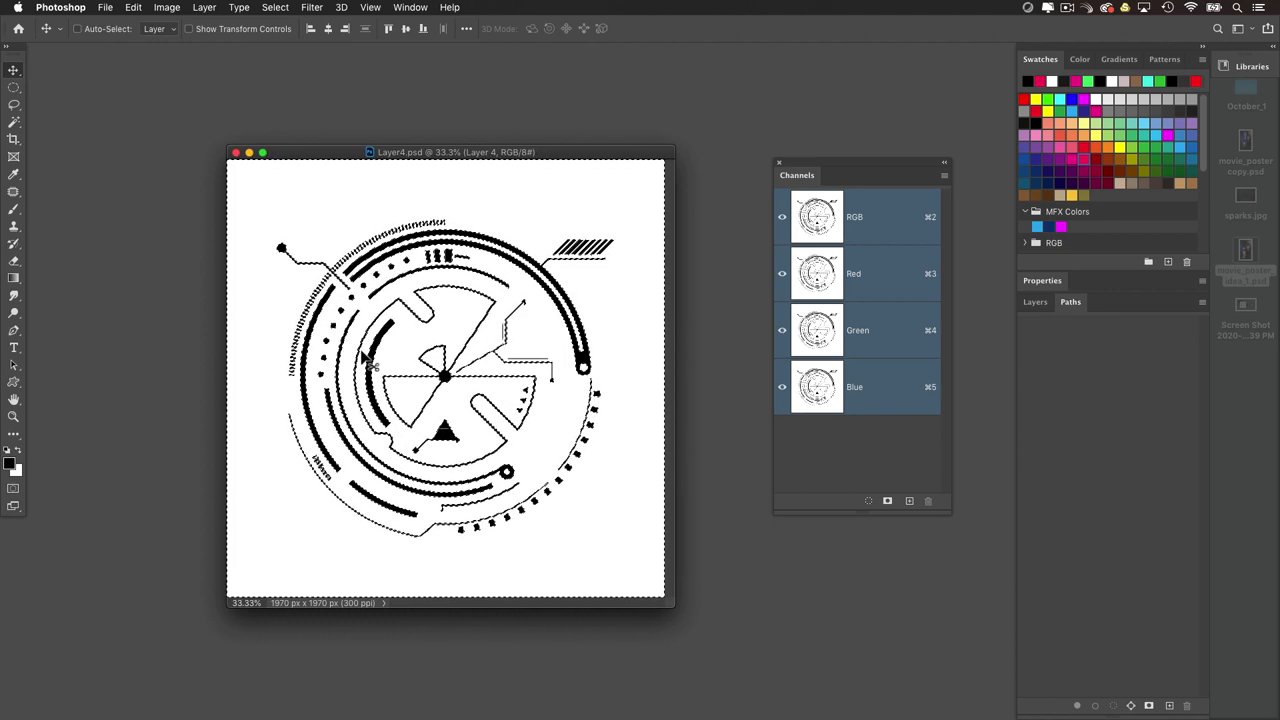
Step: Invert the selection to the line art and add an empty Layer 5 above Layer 4
left_click(276, 8)
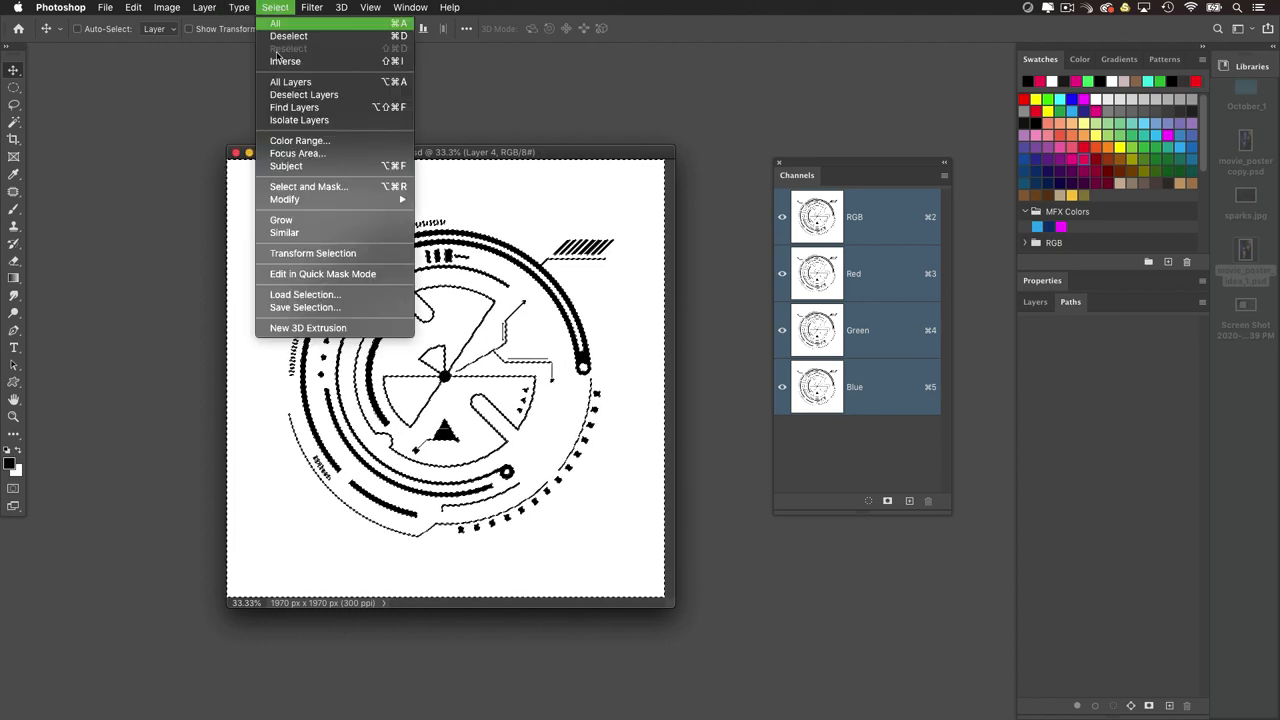
left_click(276, 24)
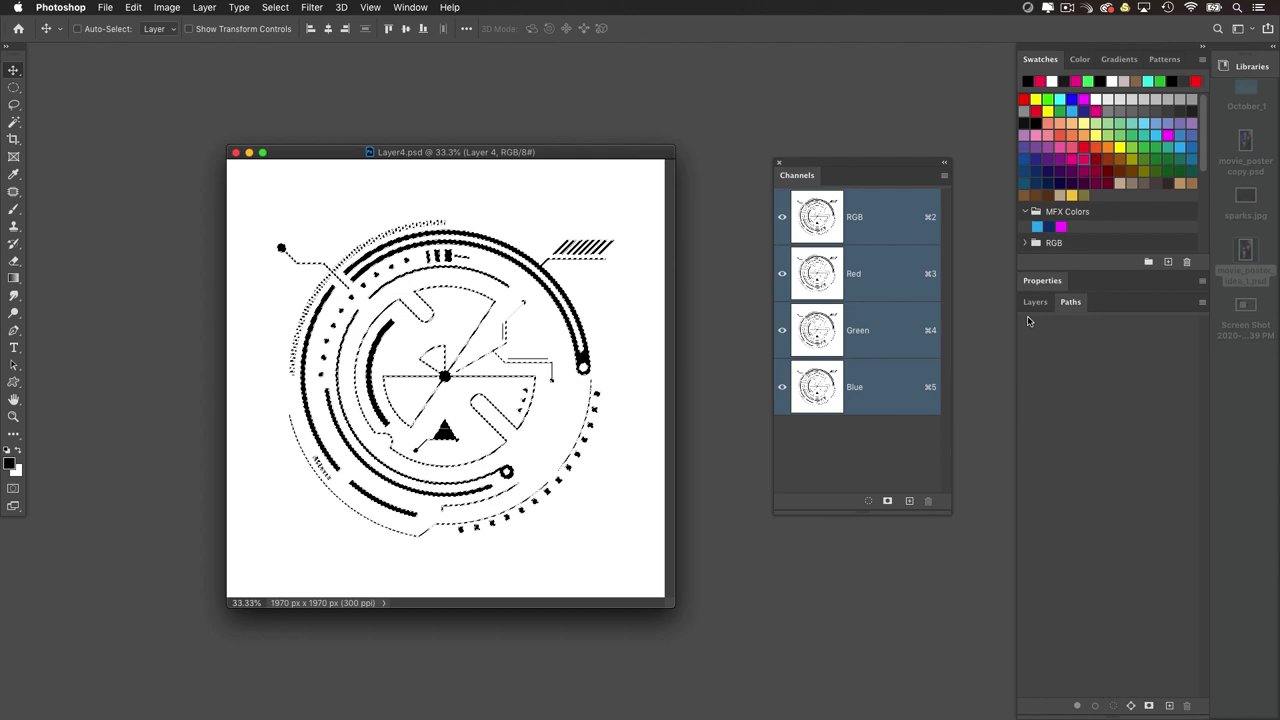
left_click(1036, 300)
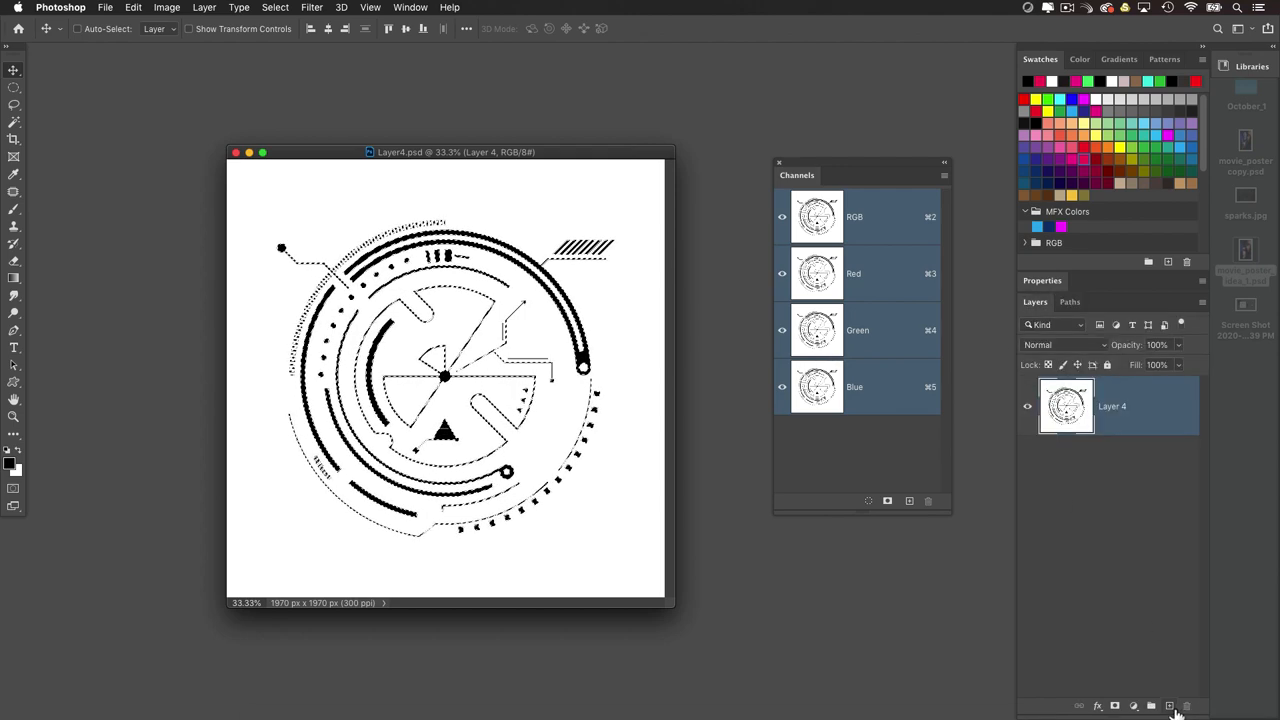
left_click(1170, 706)
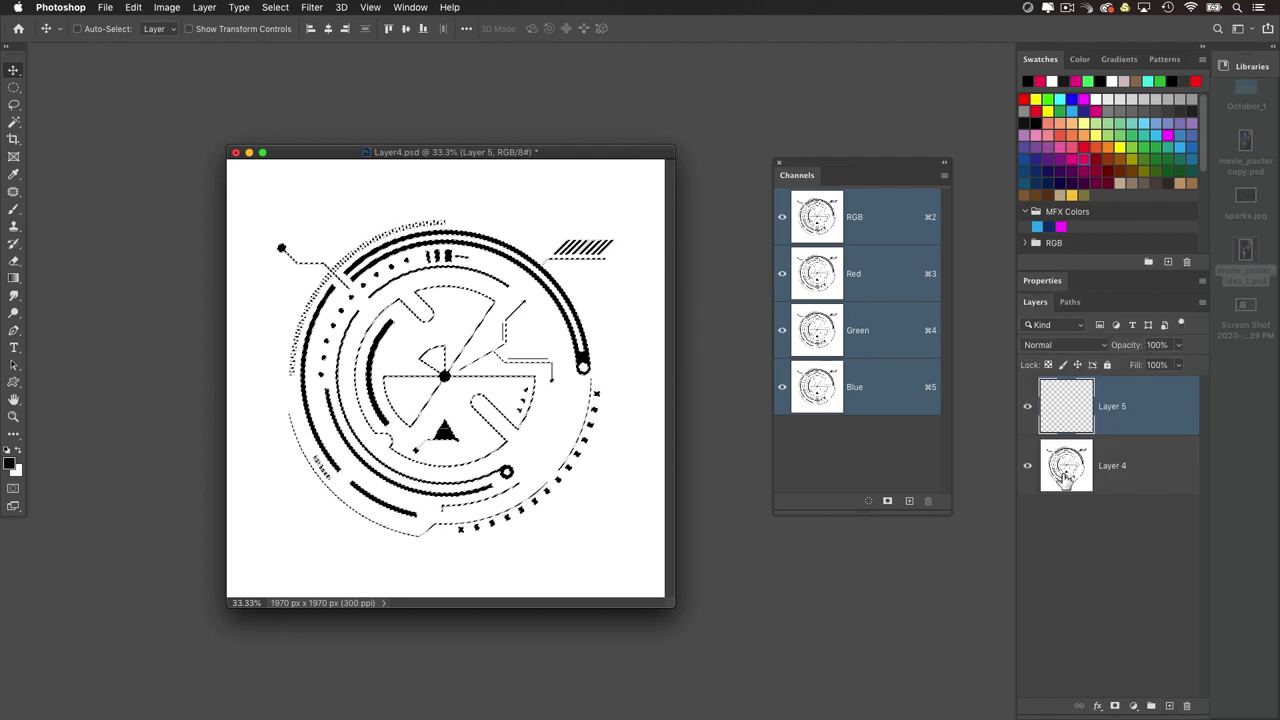
Step: Fill Layer 5 with the selected line shapes and check it against Layer 4 hidden and shown
left_click(1028, 464)
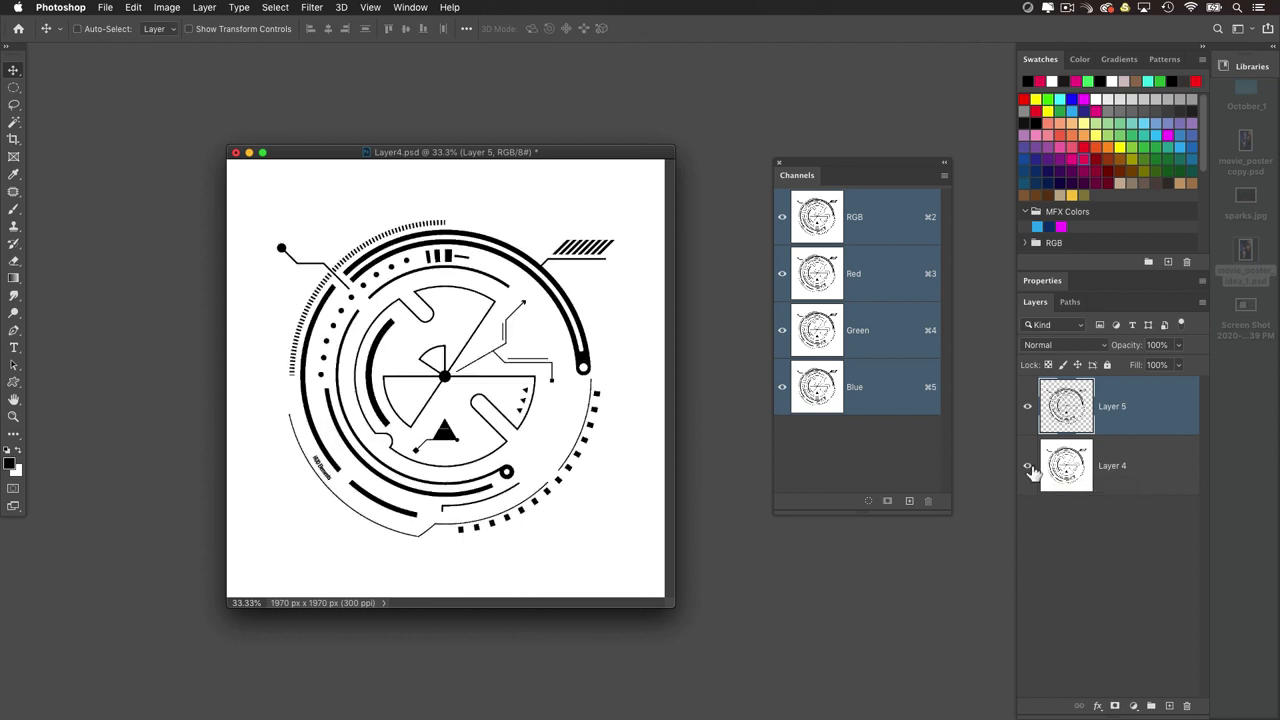
left_click(1028, 464)
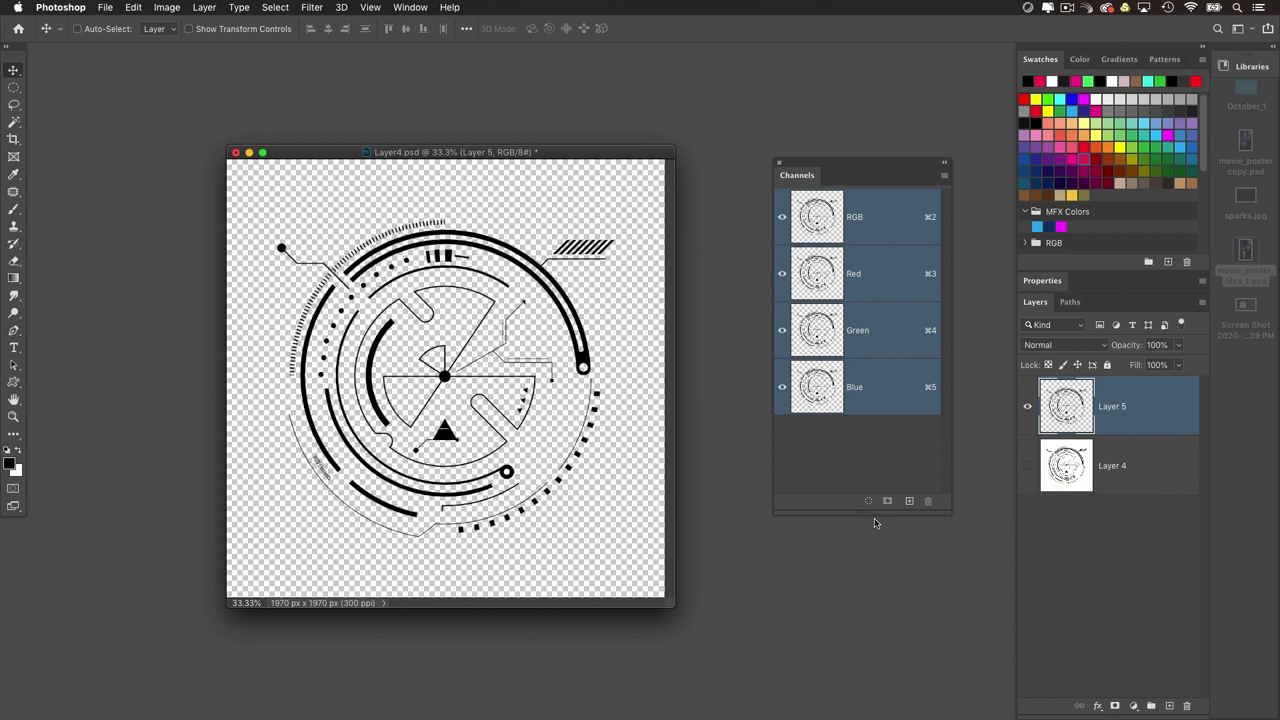
mouse_move(14, 72)
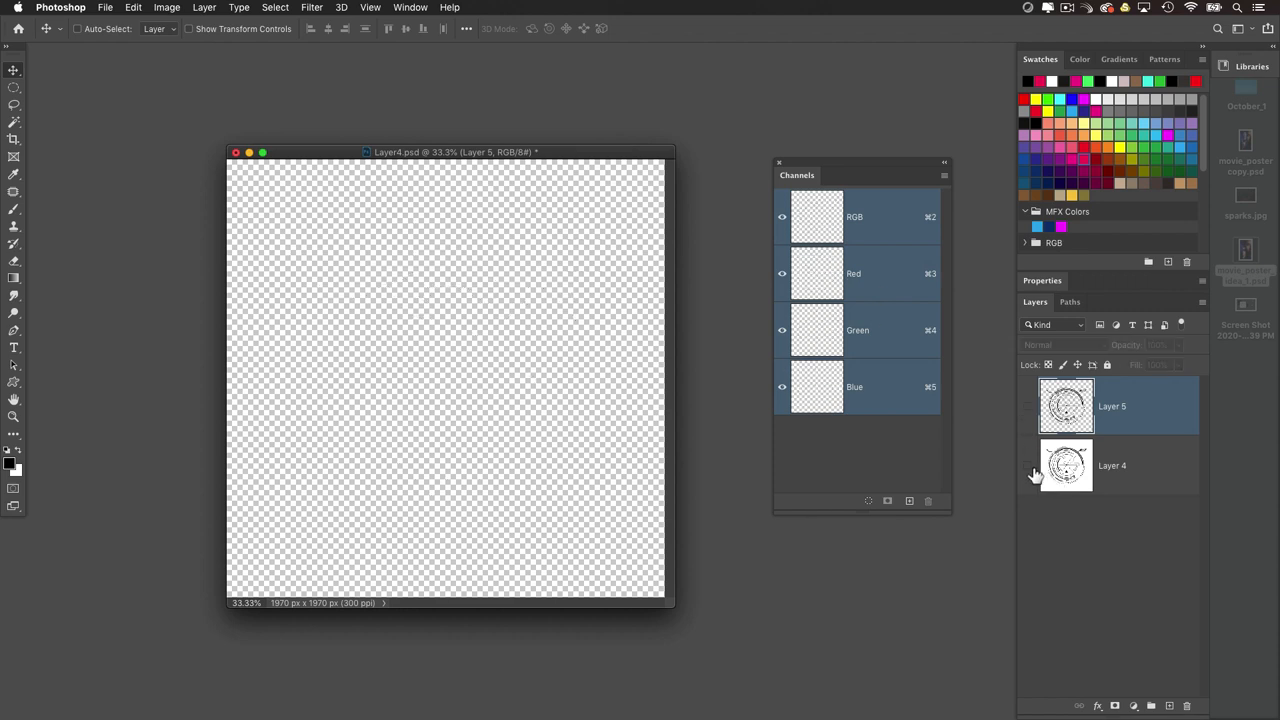
left_click(1028, 464)
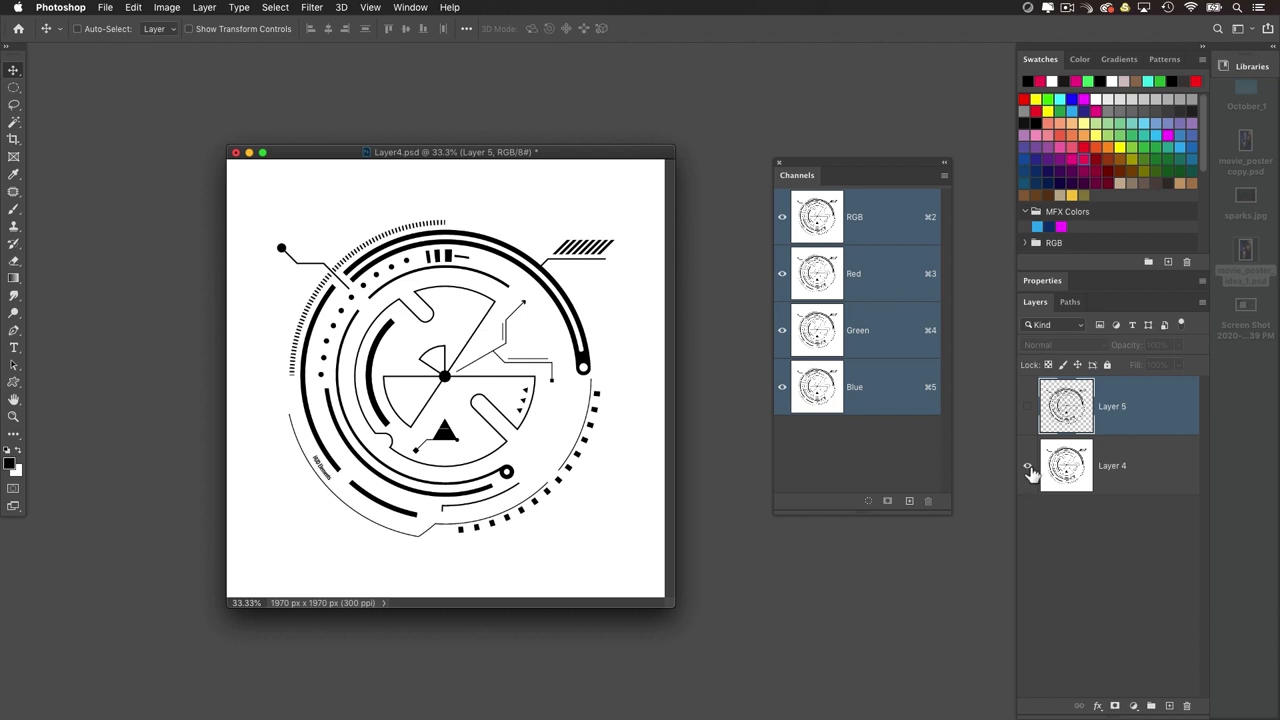
Step: Hide the white Layer 4 so only the HUD line art on transparency shows
left_click(1028, 464)
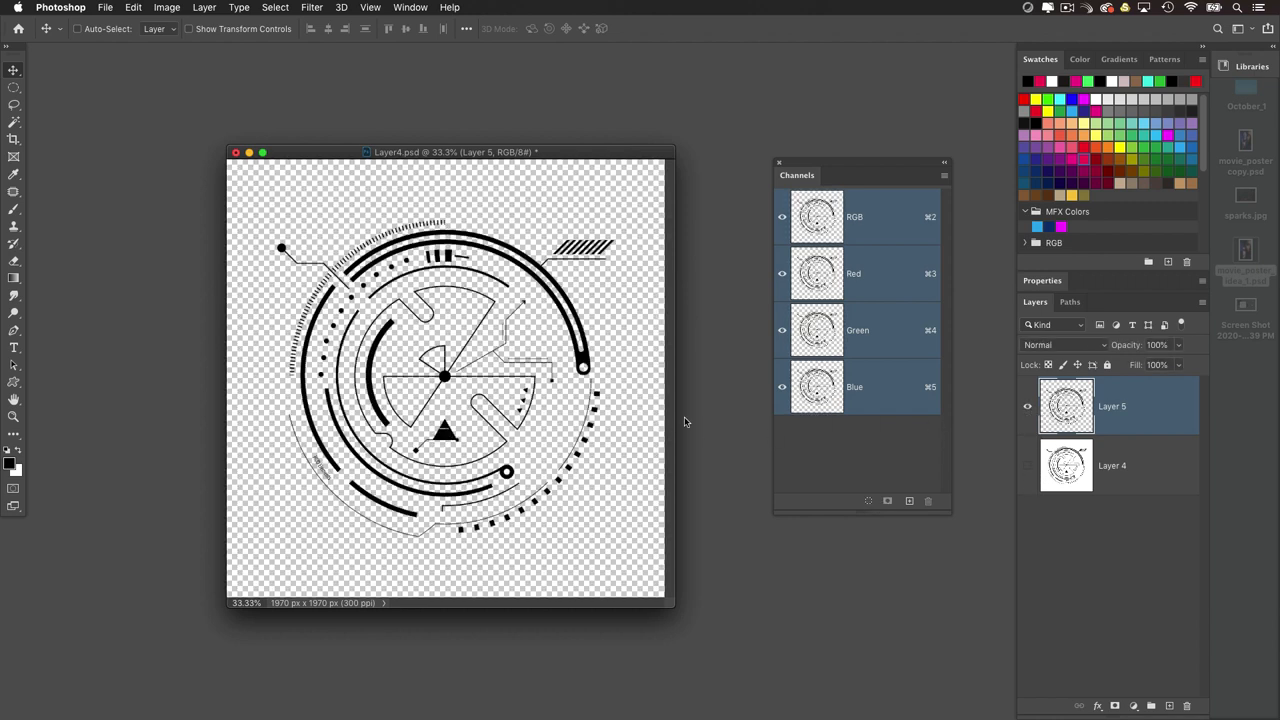
mouse_move(420, 412)
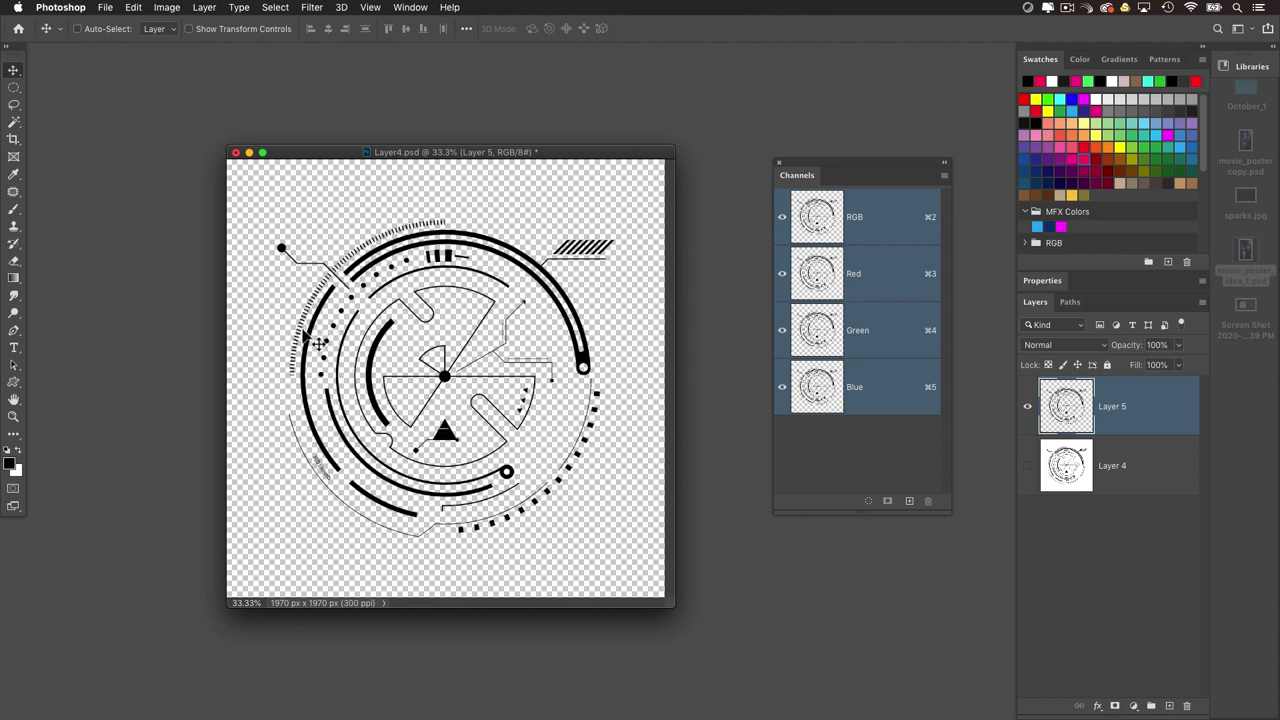
mouse_move(620, 272)
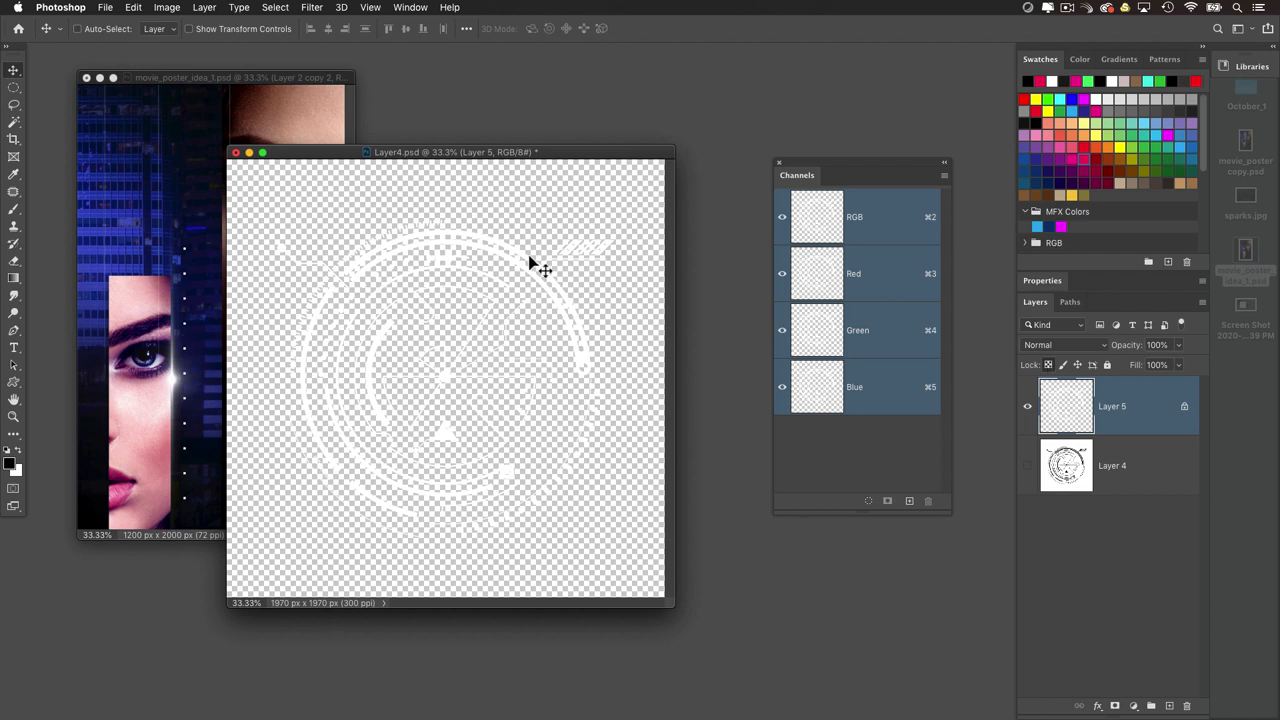
Step: Place the white HUD graphic over the woman's face on the poster and close the HUD document
left_click_drag(450, 152, 530, 152)
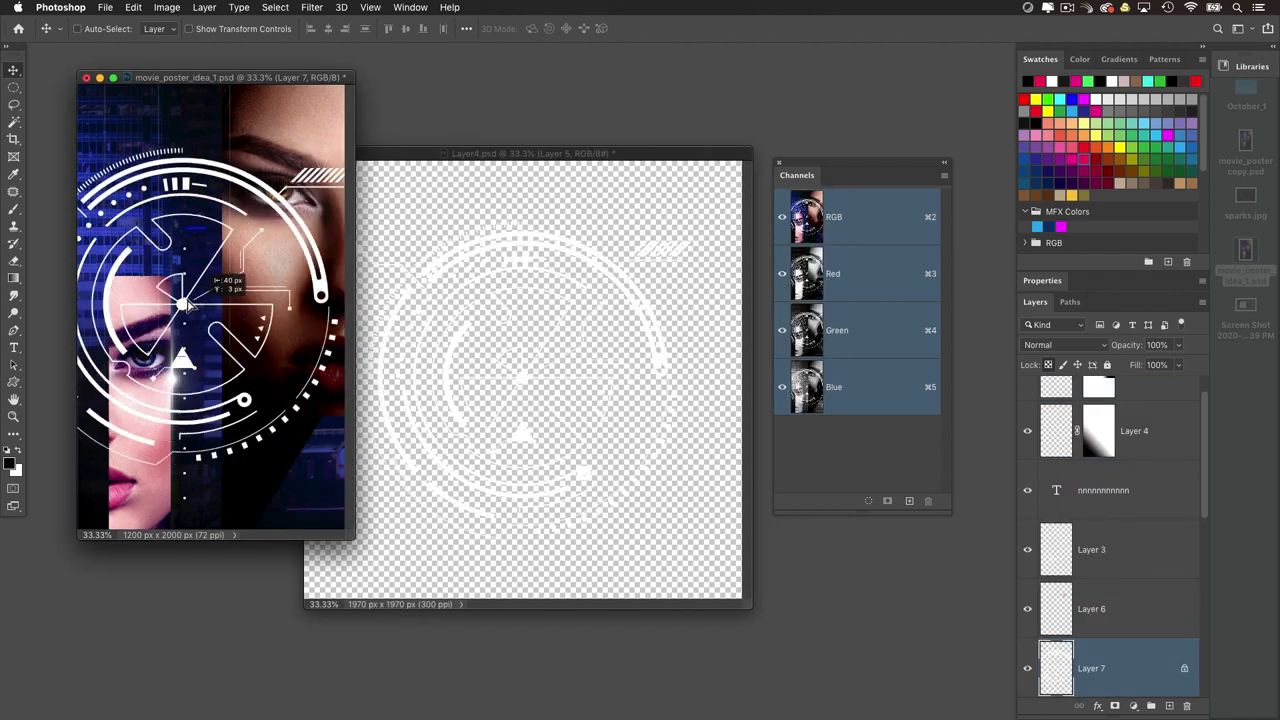
left_click(1062, 344)
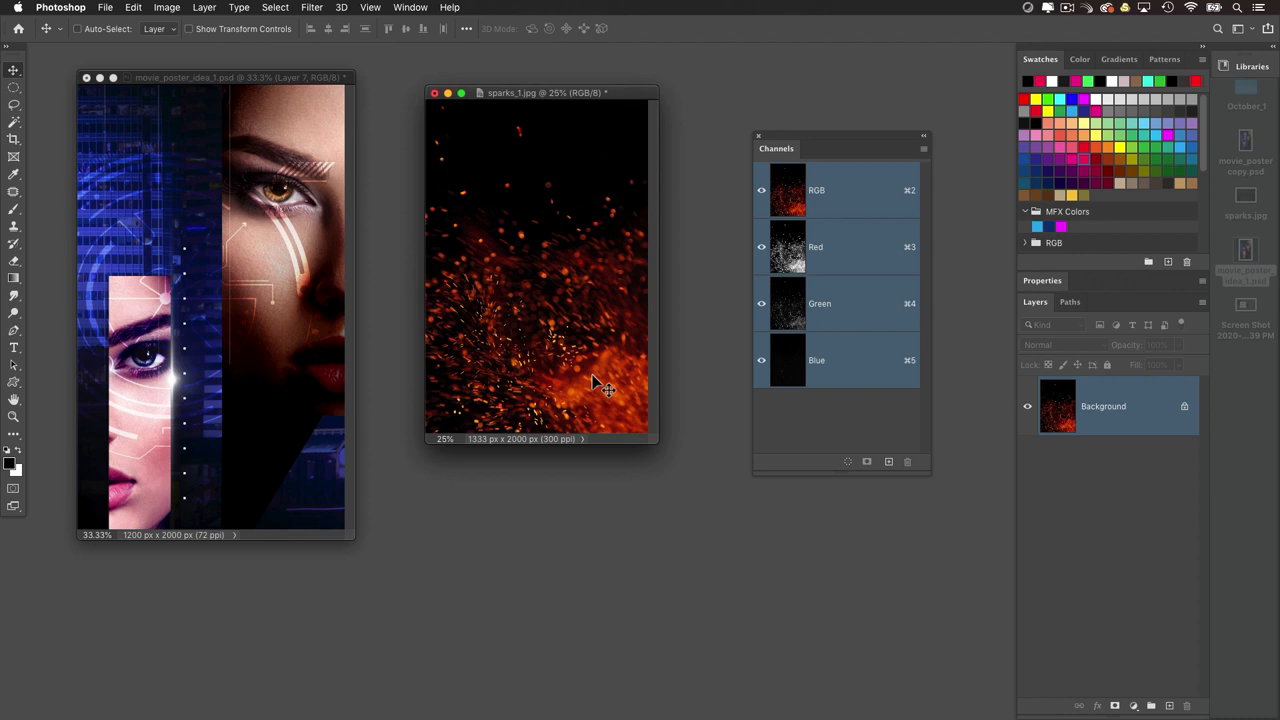
mouse_move(536, 304)
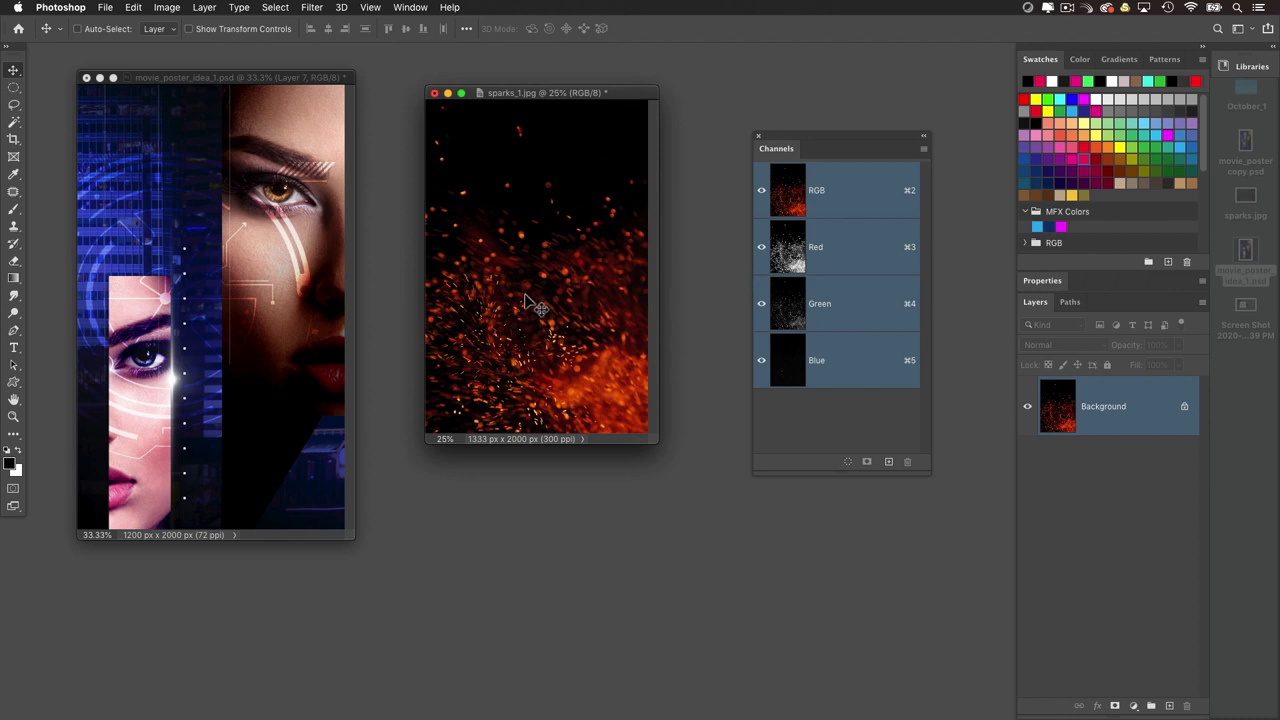
mouse_move(716, 330)
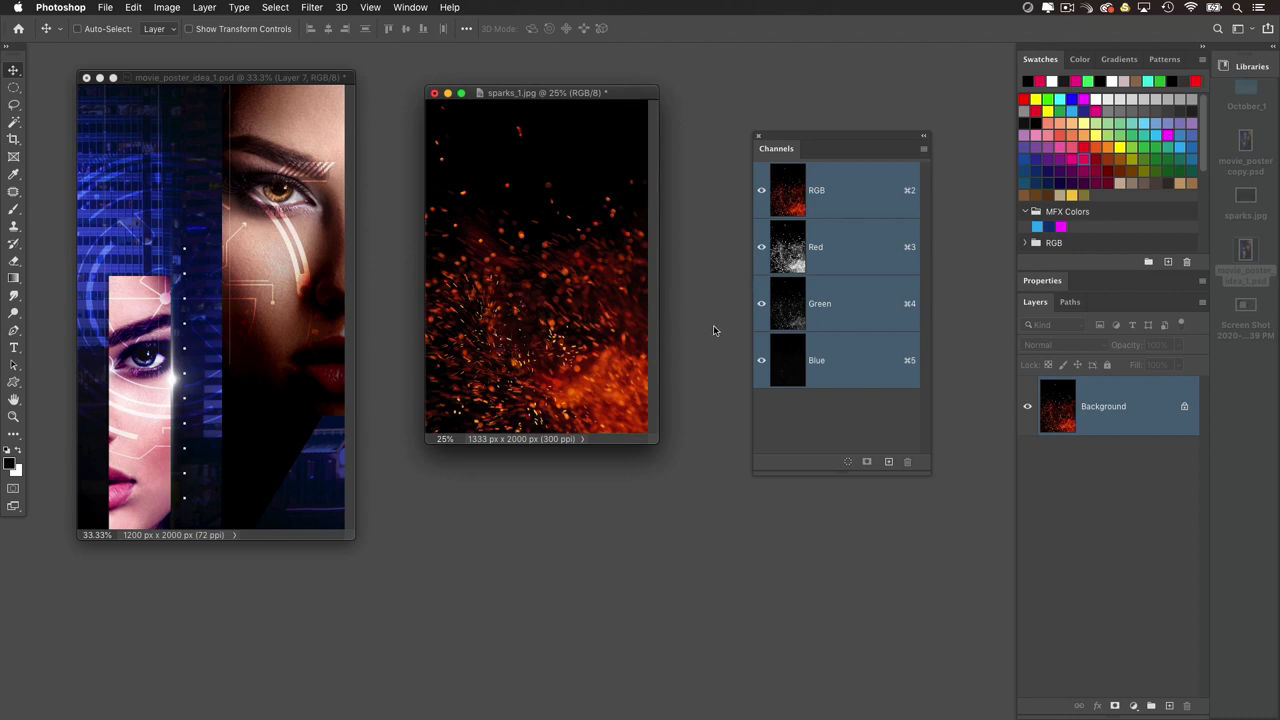
mouse_move(284, 400)
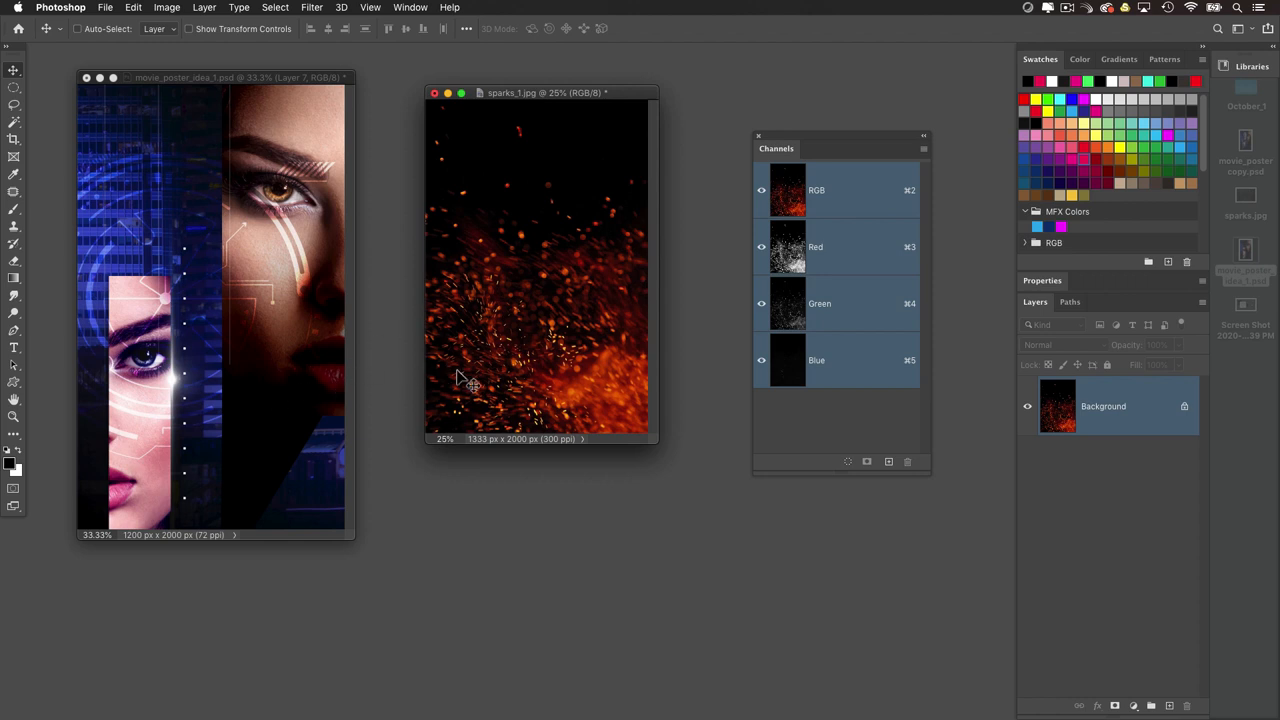
mouse_move(472, 380)
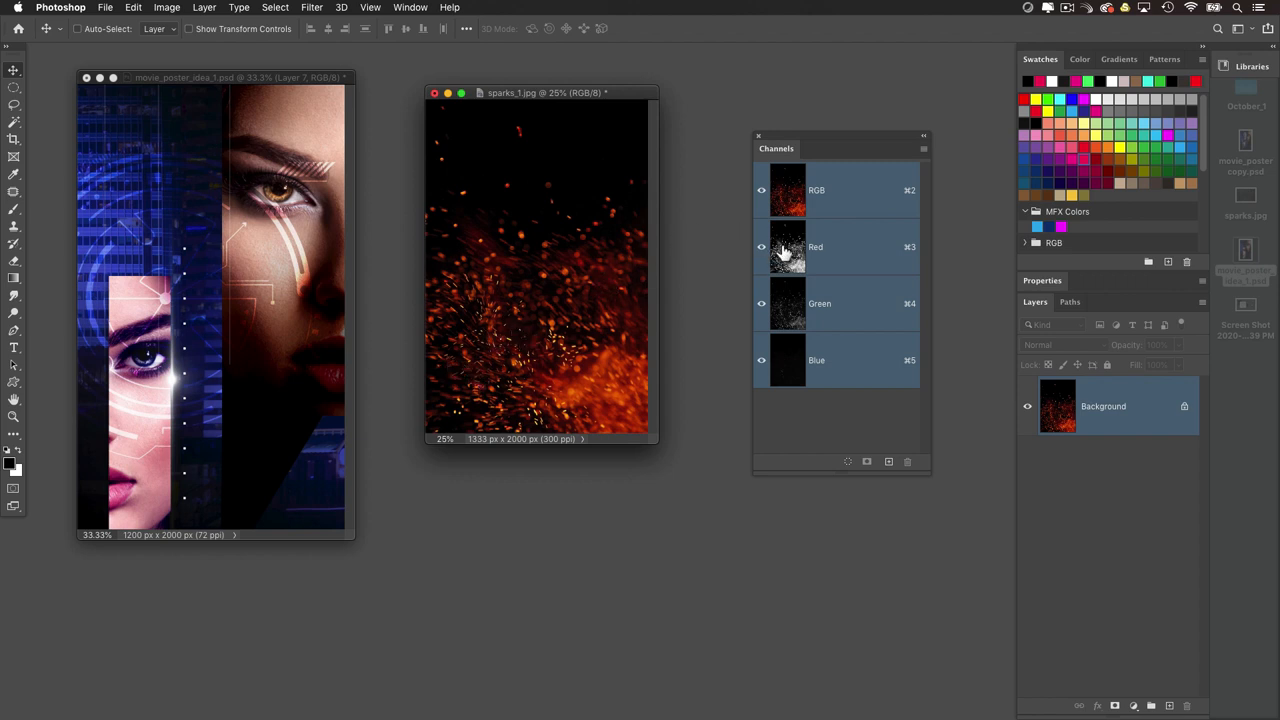
Step: View the sparks' Red channel to load it as a selection, then return to the full RGB channels
left_click(816, 248)
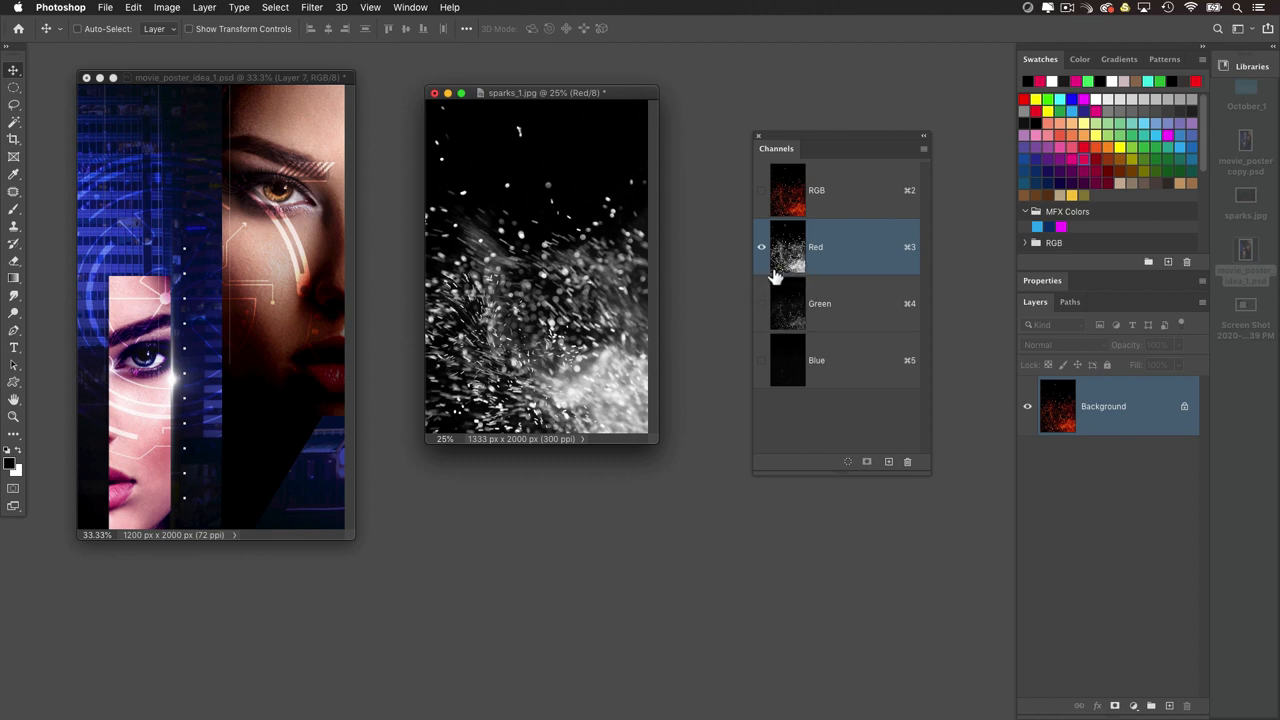
mouse_move(804, 264)
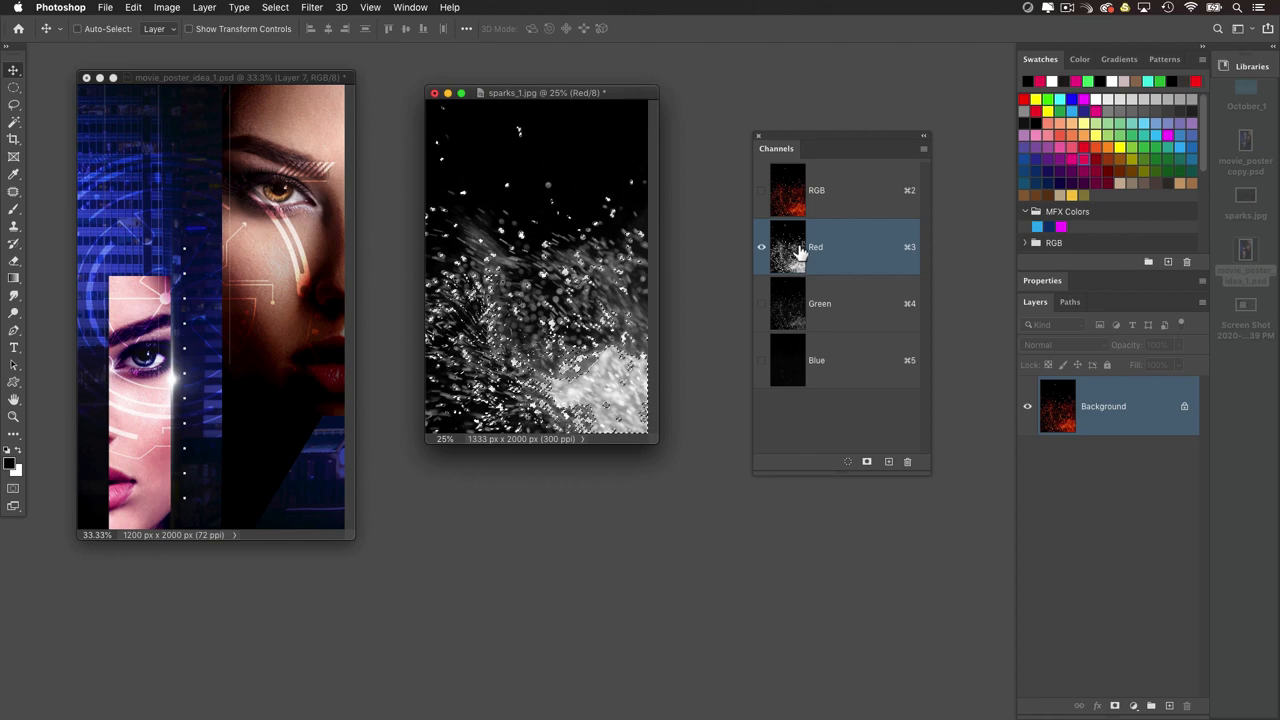
left_click(816, 190)
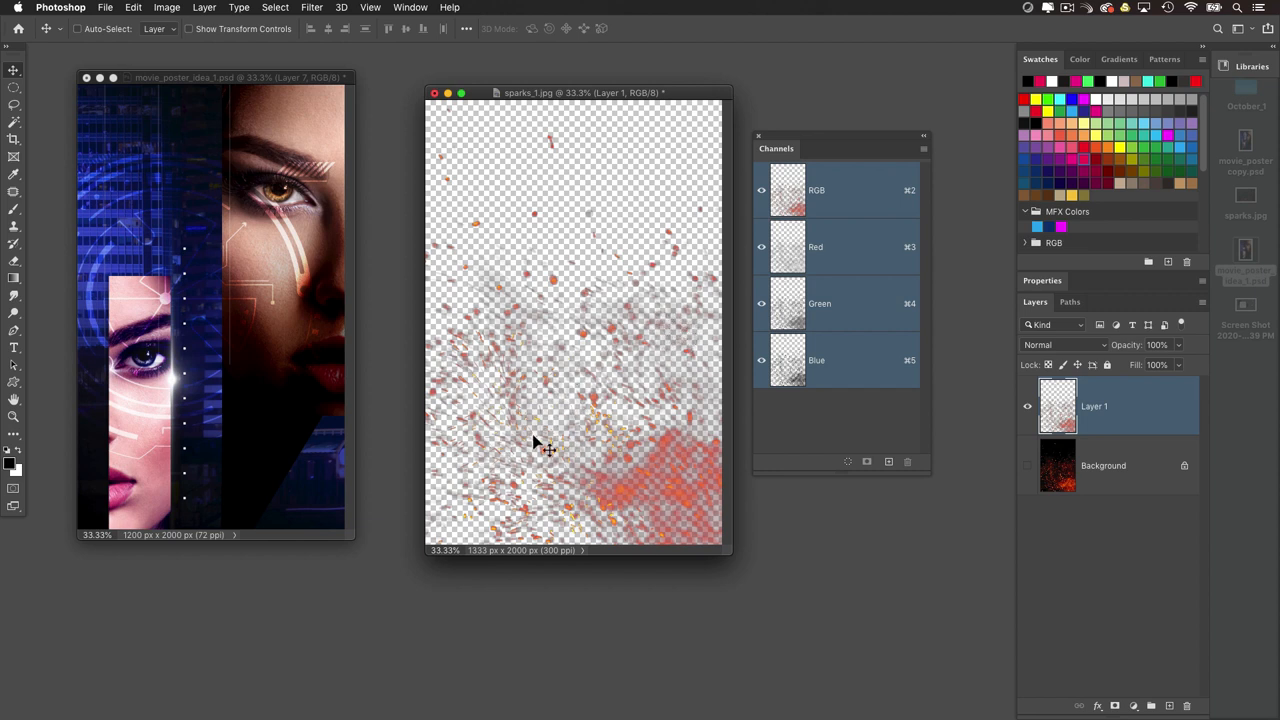
mouse_move(484, 284)
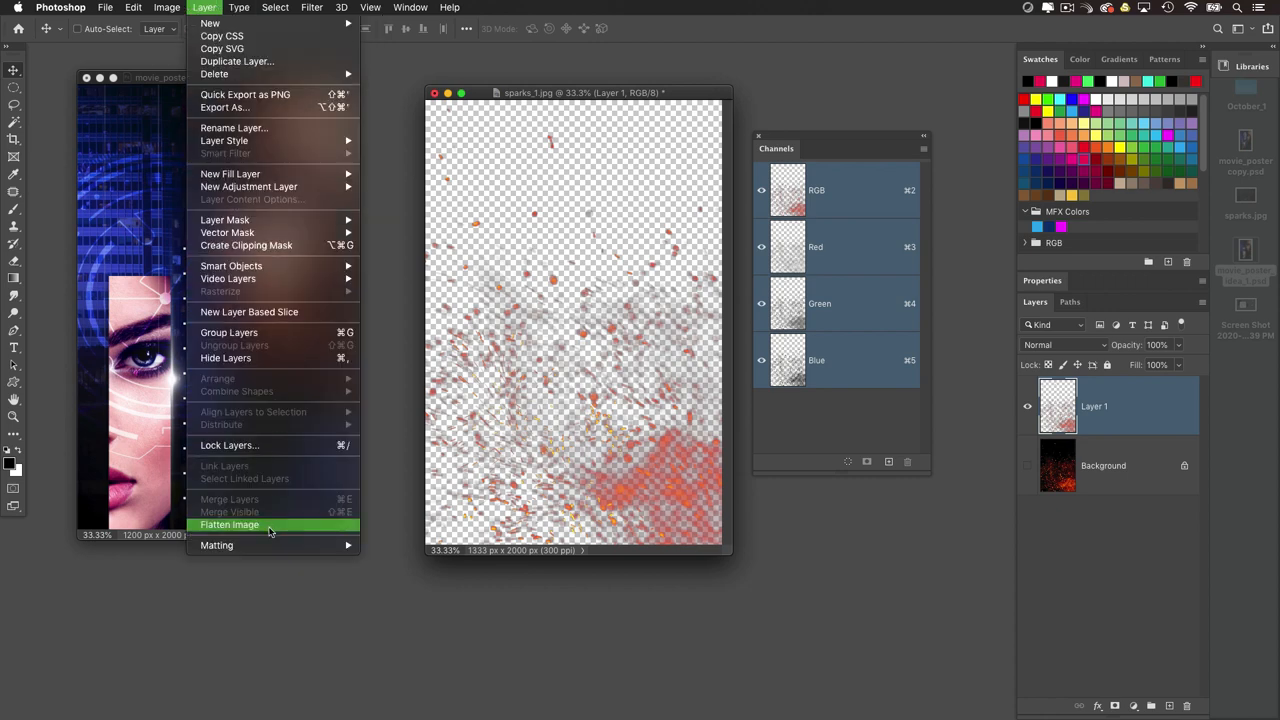
mouse_move(216, 544)
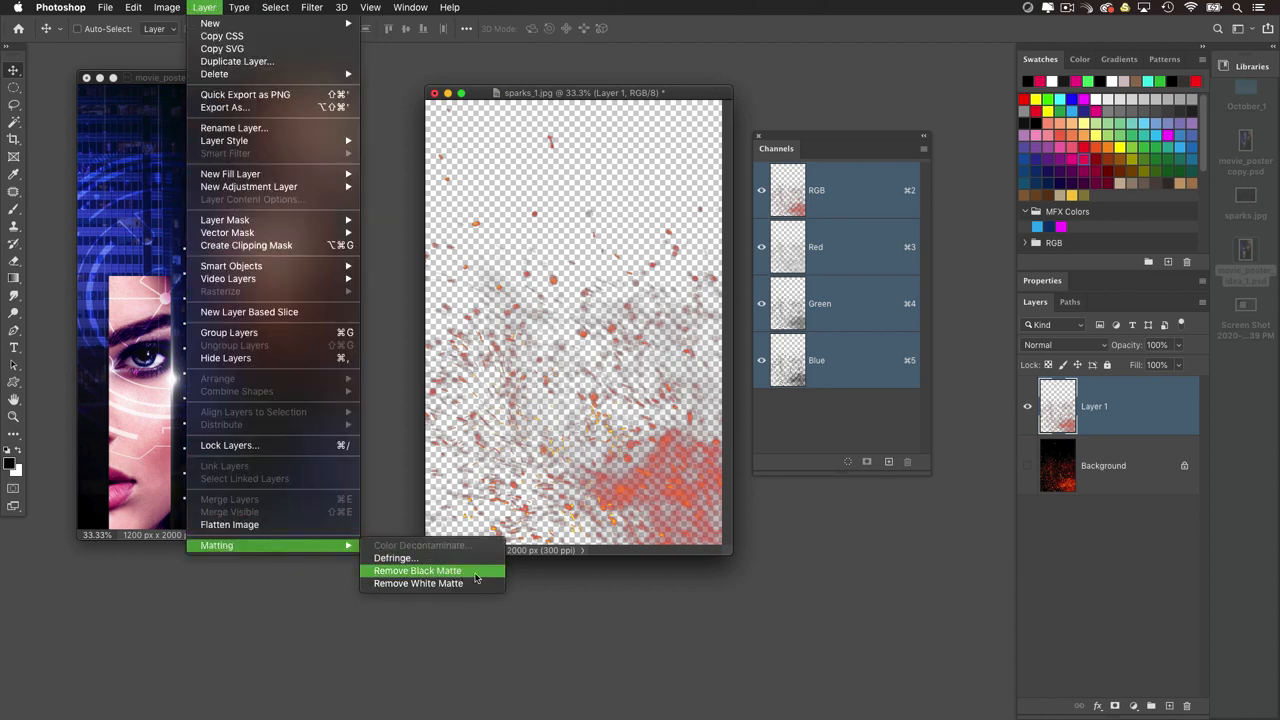
Step: Remove the black matte so the extracted sparks lose their dark fringe
left_click(416, 570)
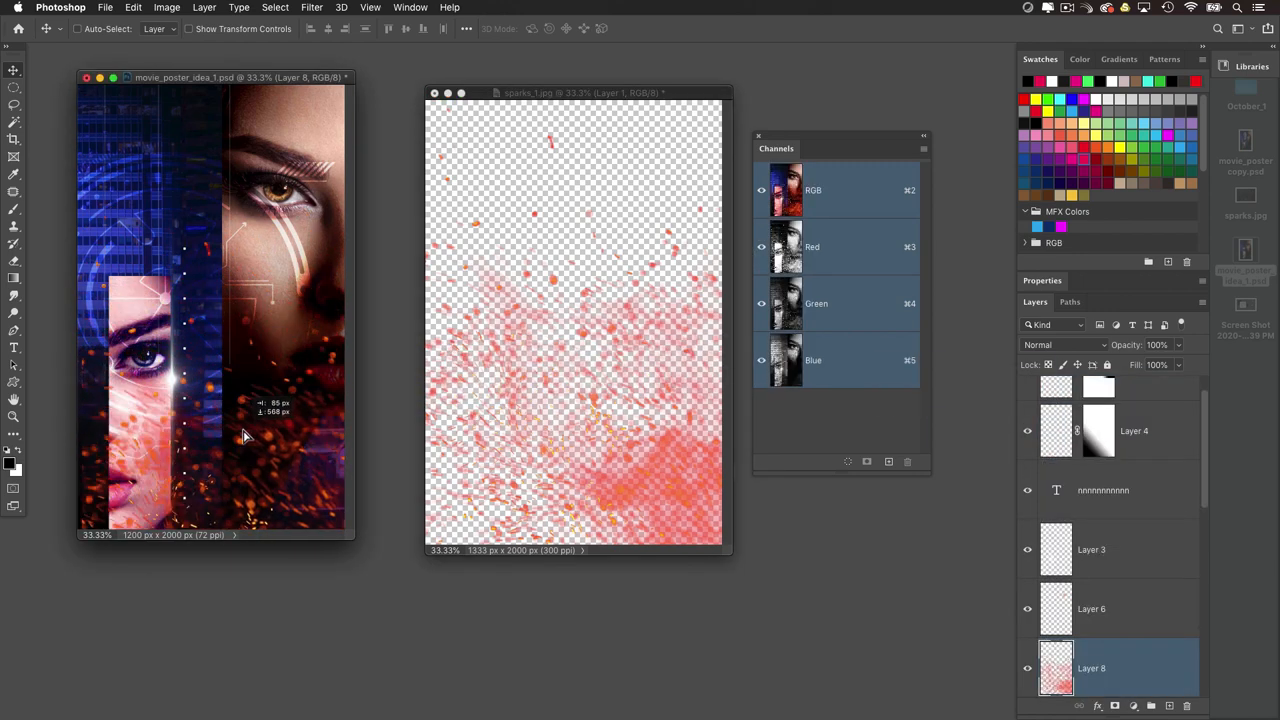
Step: Shift the sparks layer lower so they gather around the bottom of the face
left_click_drag(244, 436, 236, 460)
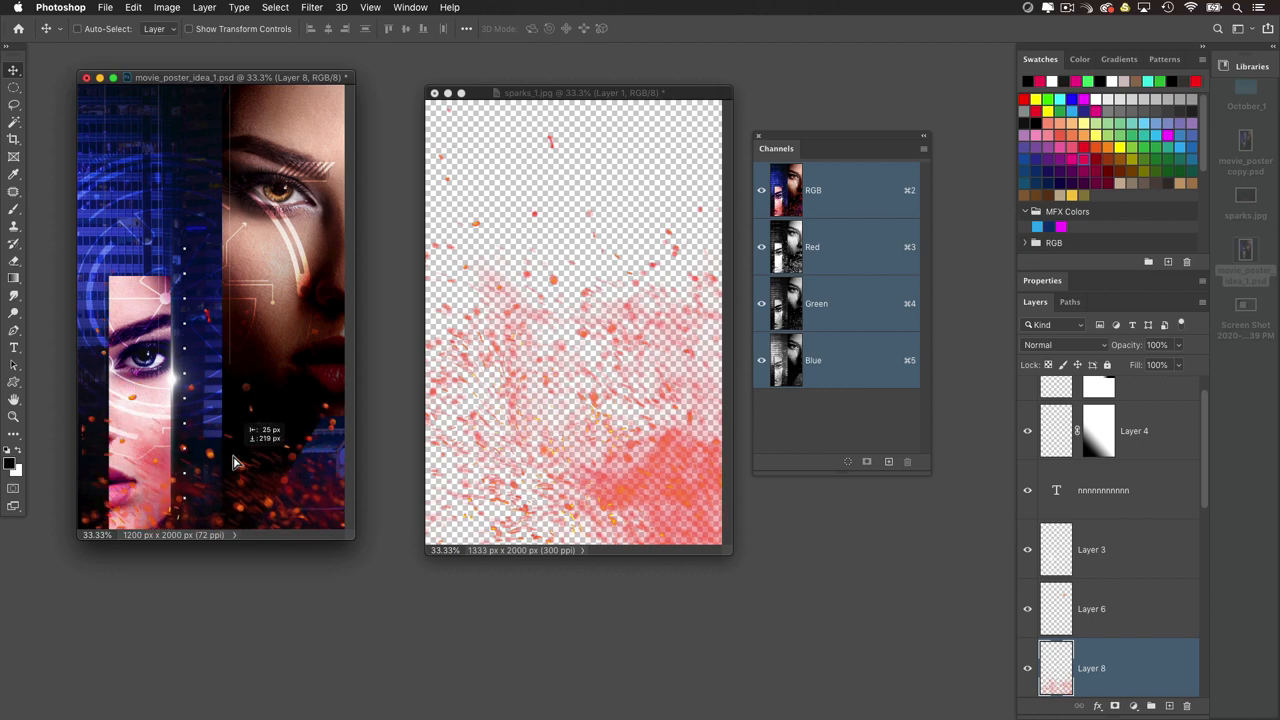
mouse_move(248, 472)
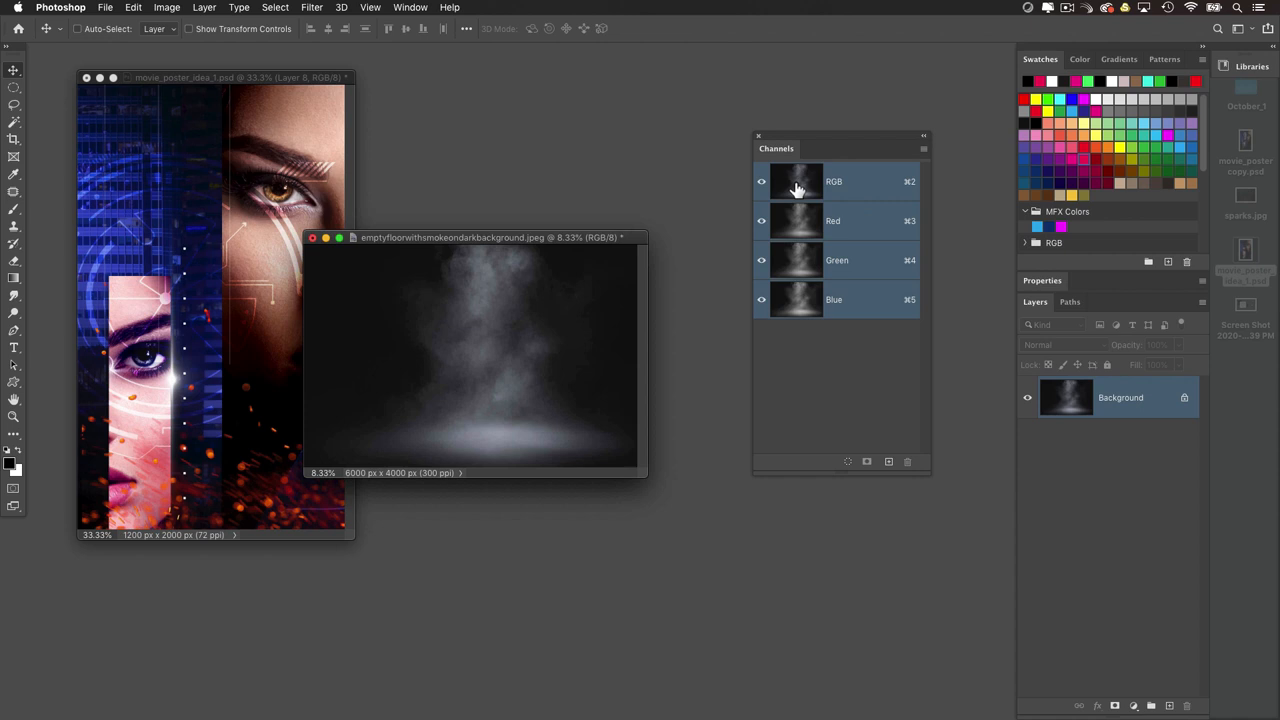
mouse_move(788, 212)
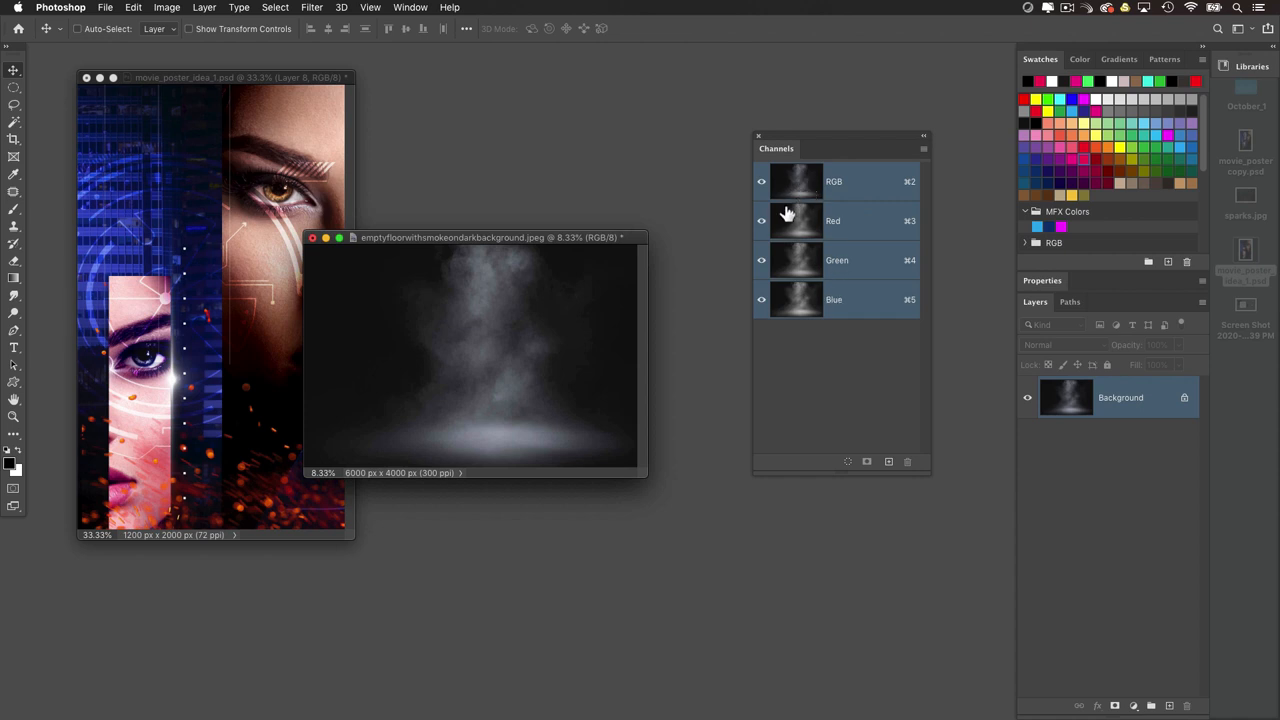
mouse_move(452, 402)
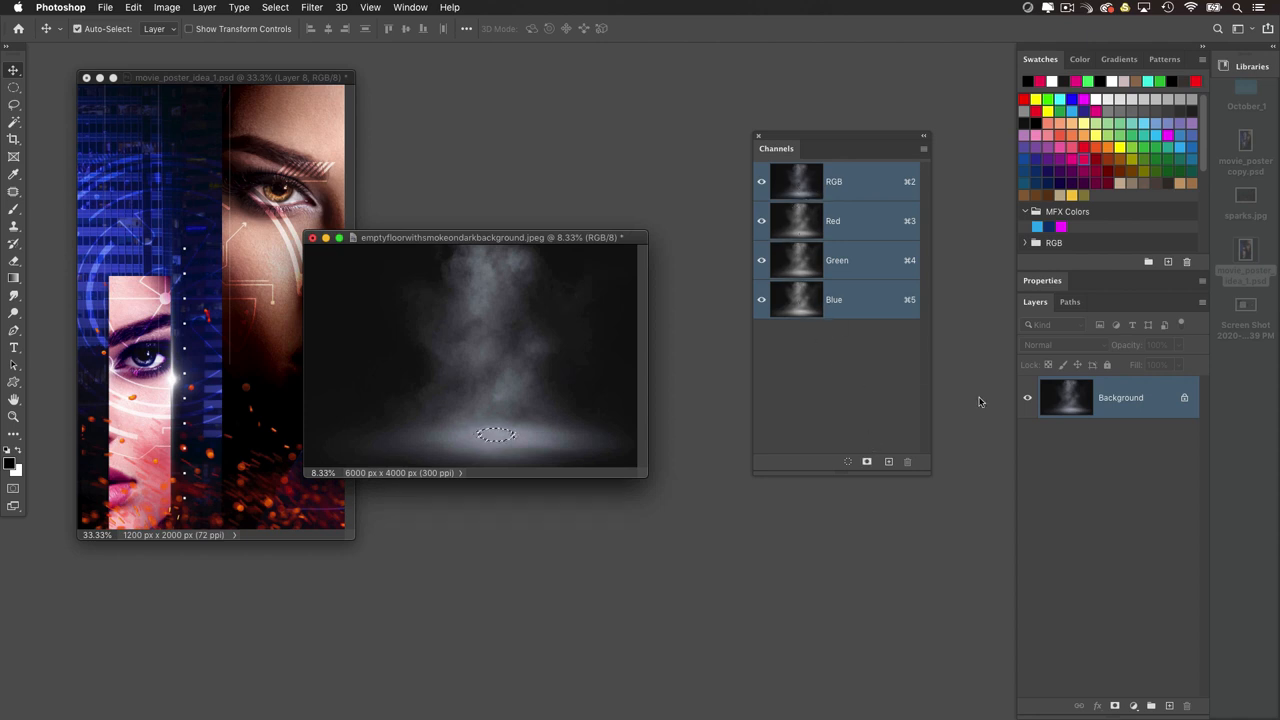
Step: Add the extracted smoke to the poster as a new Layer 9 hazing its lower half
left_click(1150, 704)
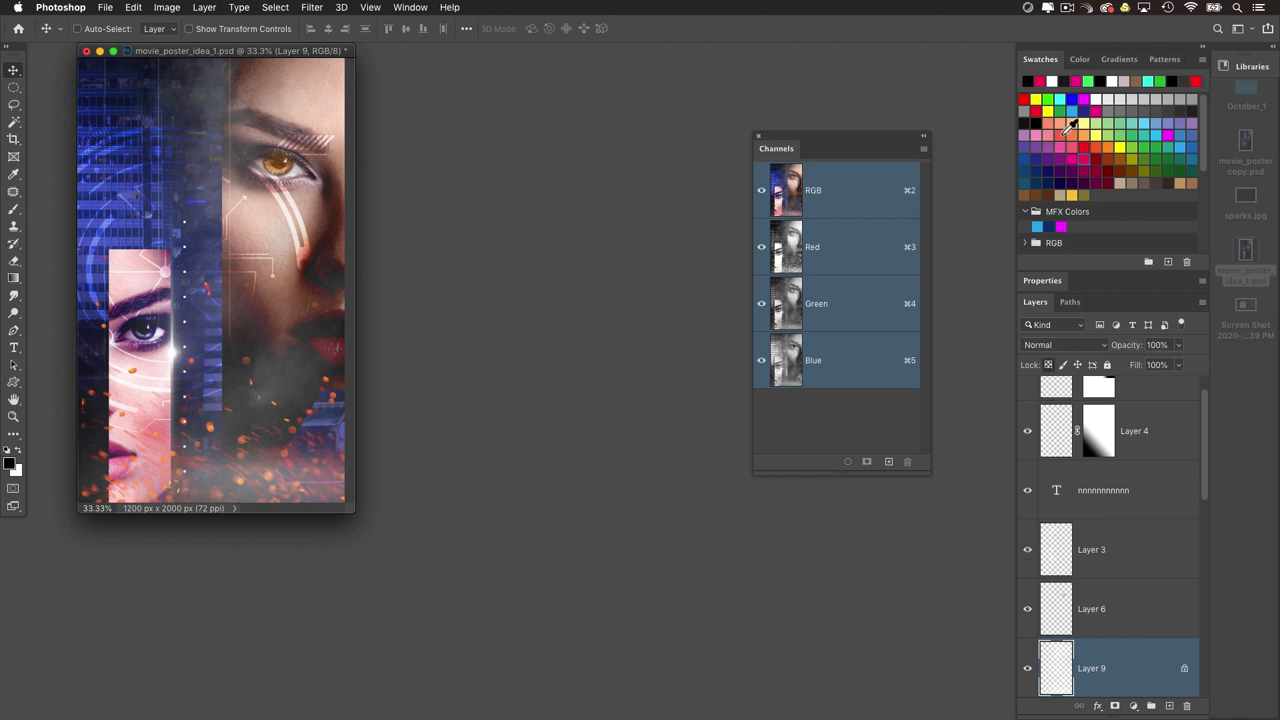
Step: Tint Layer 9 with a pink swatch at 72% opacity and tuck the channel list aside
left_click(1092, 608)
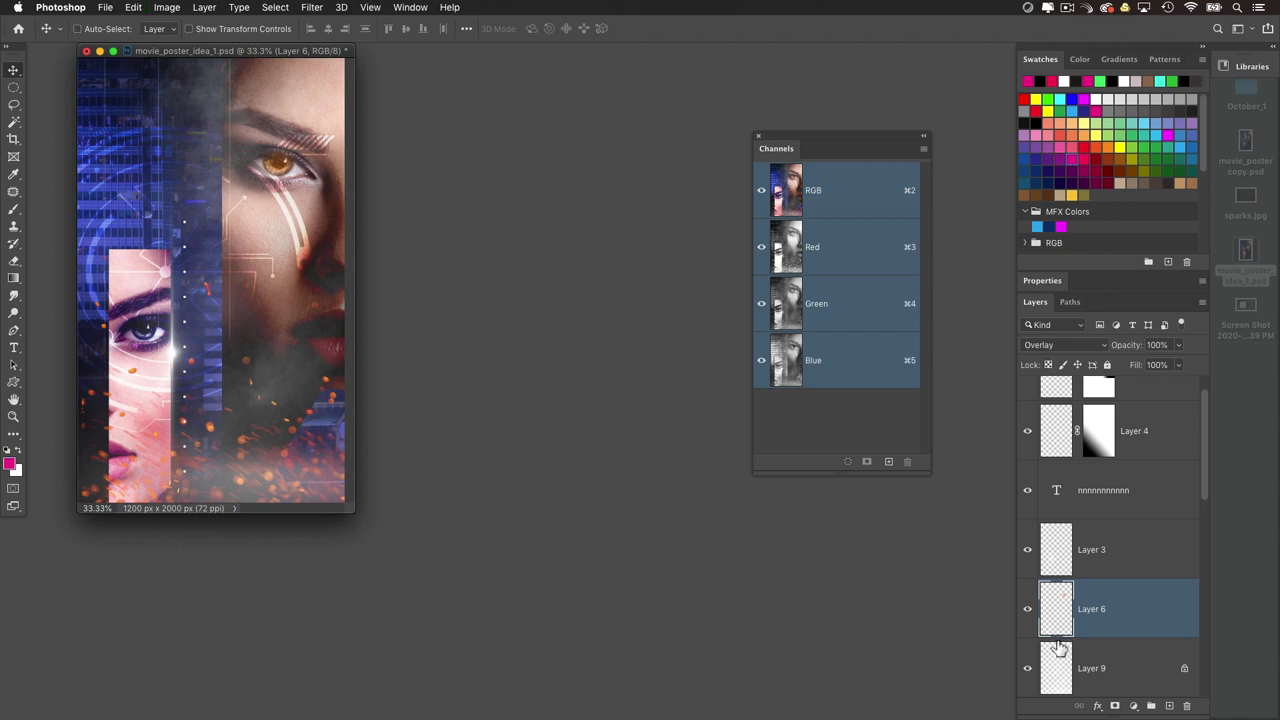
left_click(1092, 668)
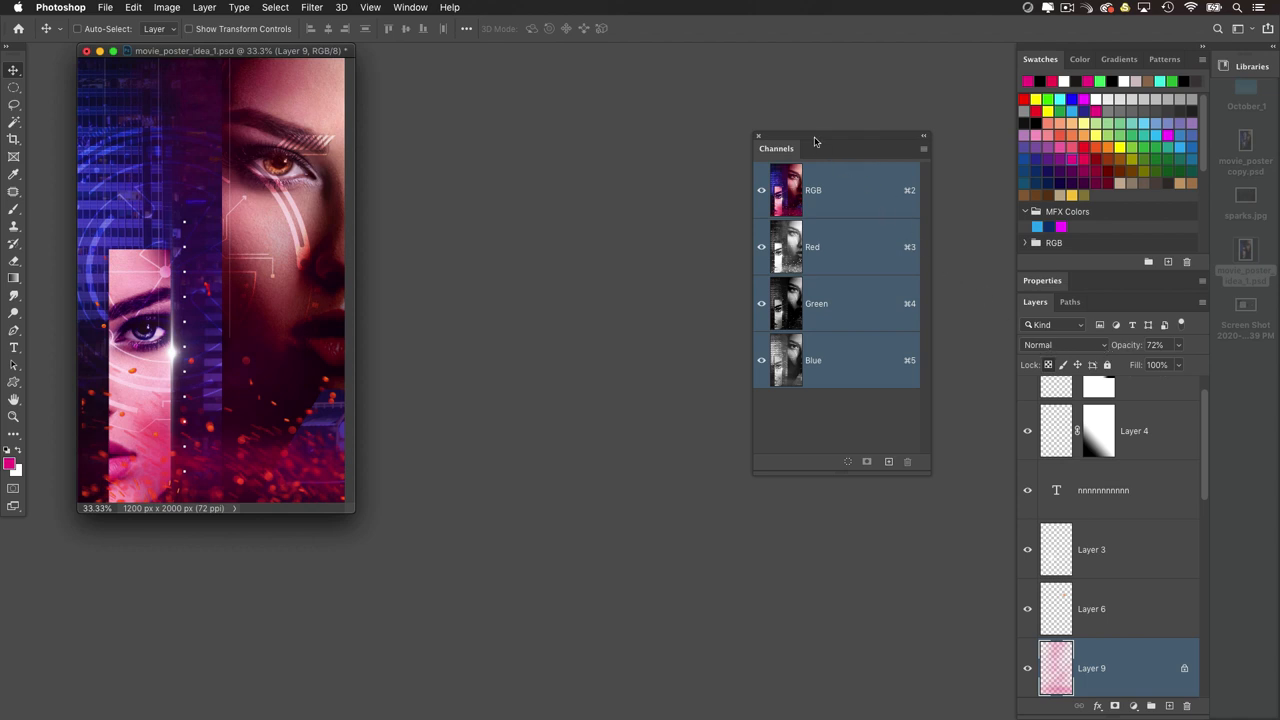
left_click_drag(816, 140, 668, 152)
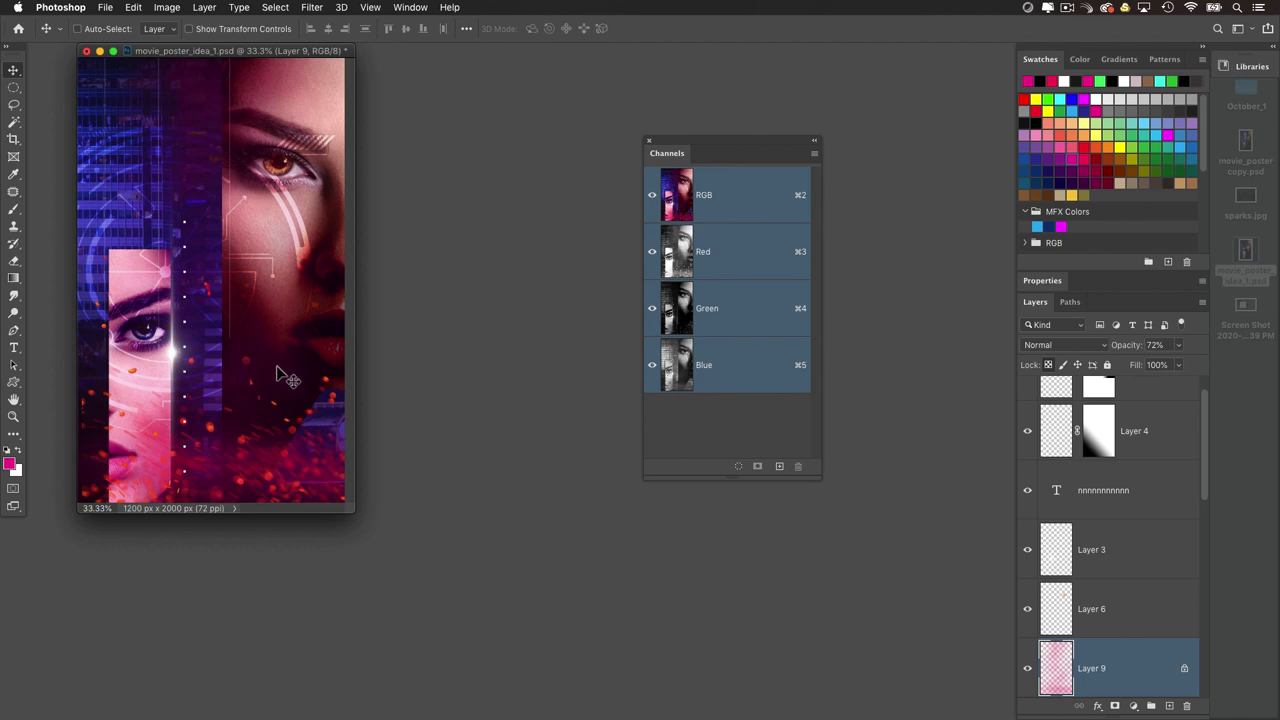
mouse_move(400, 404)
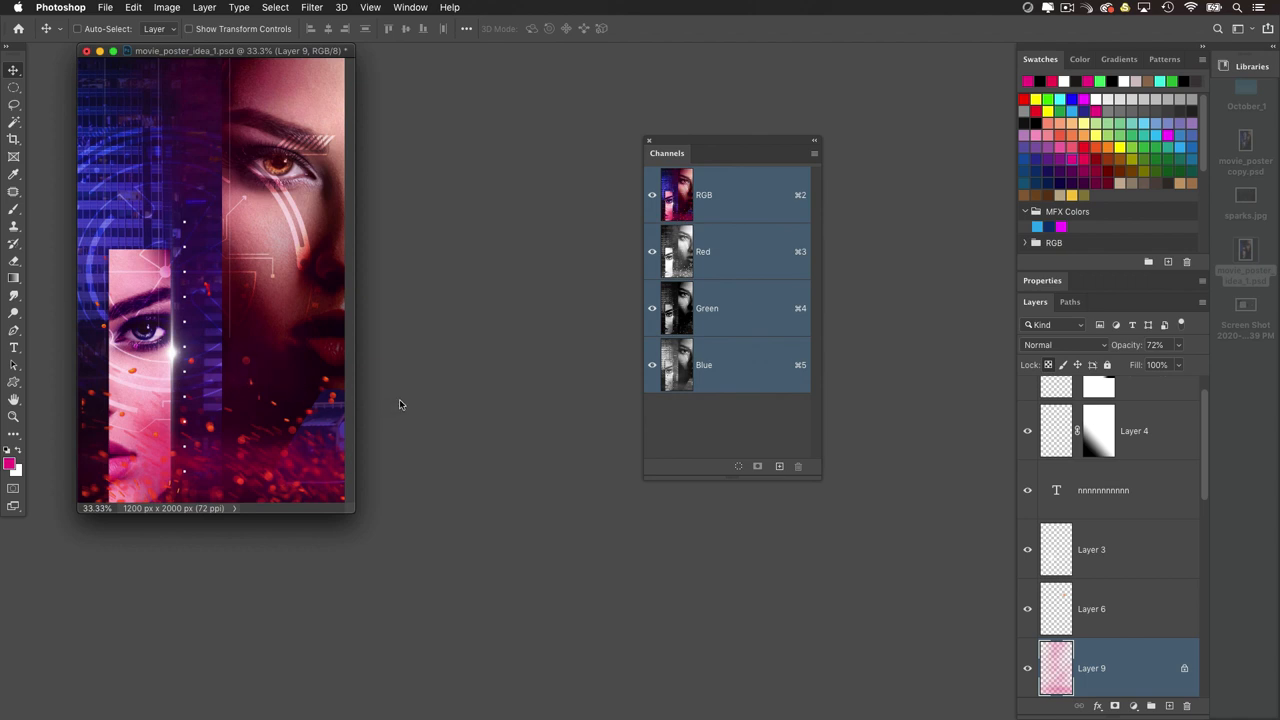